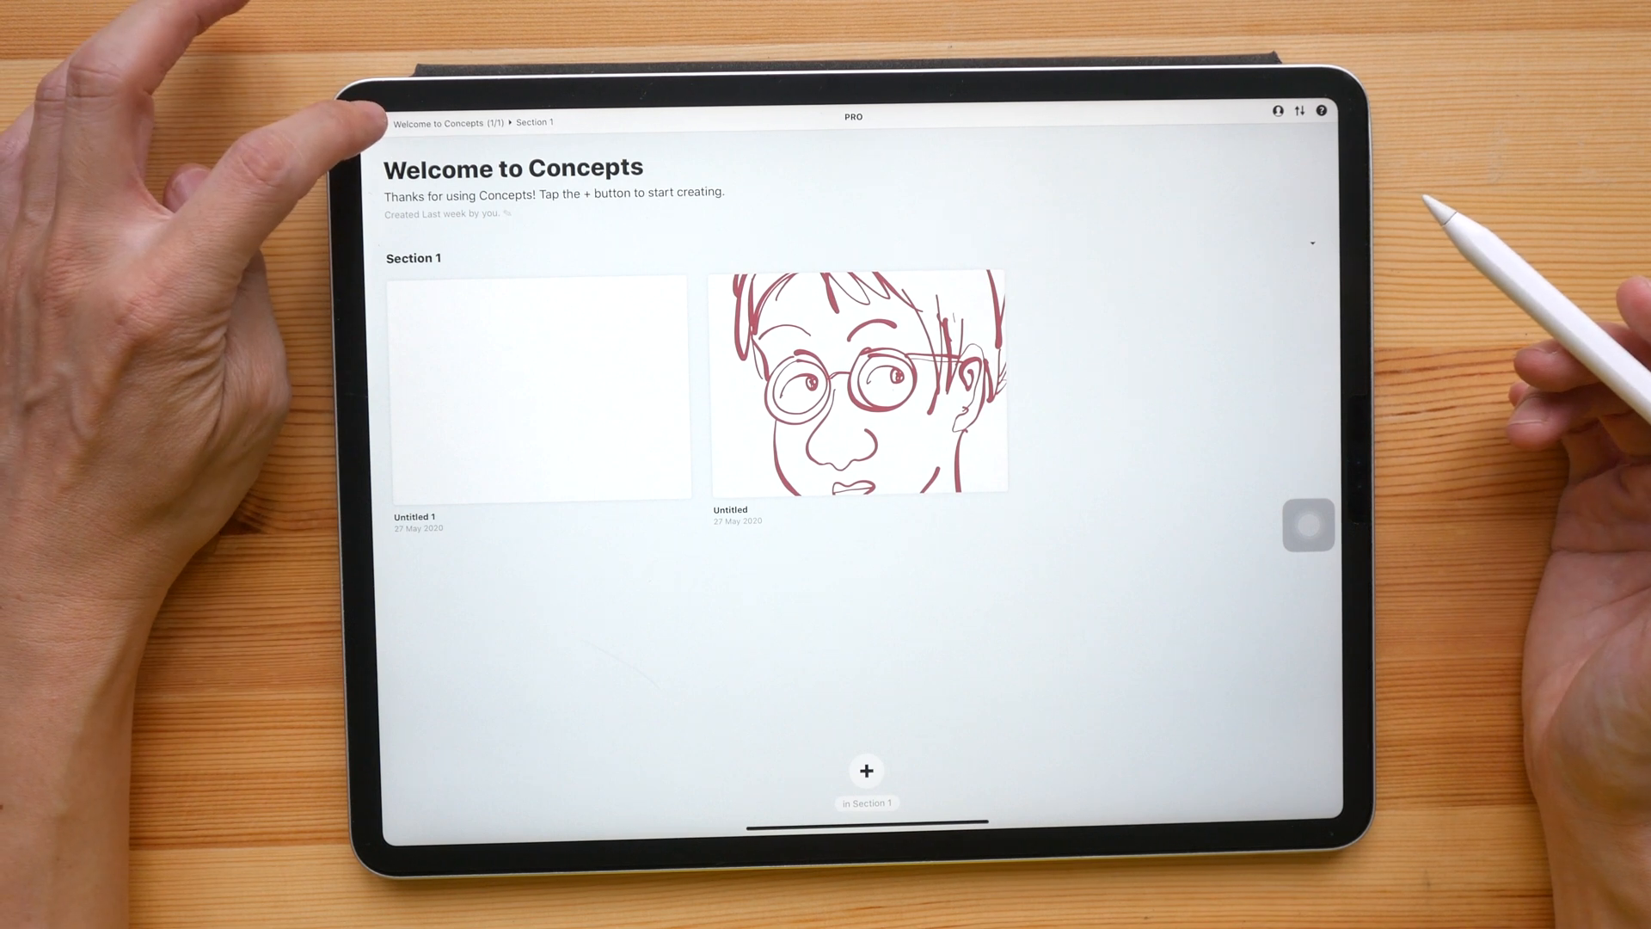
# - Create a new drawing in Section 1 from the + menu
pyautogui.click(377, 122)
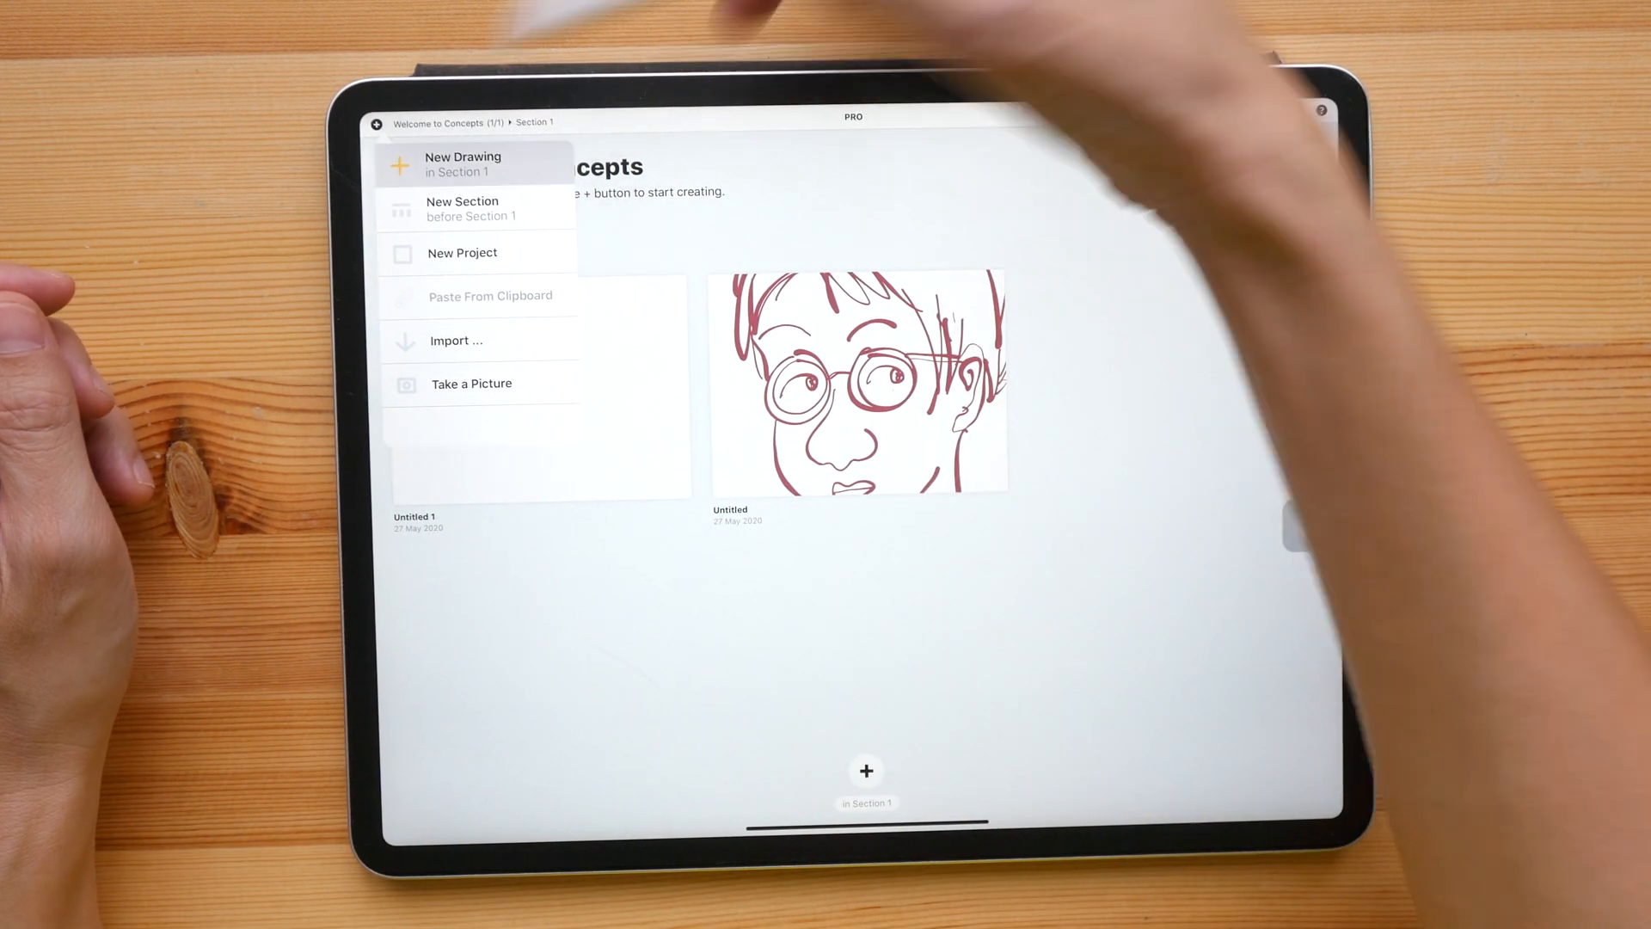
pyautogui.click(463, 163)
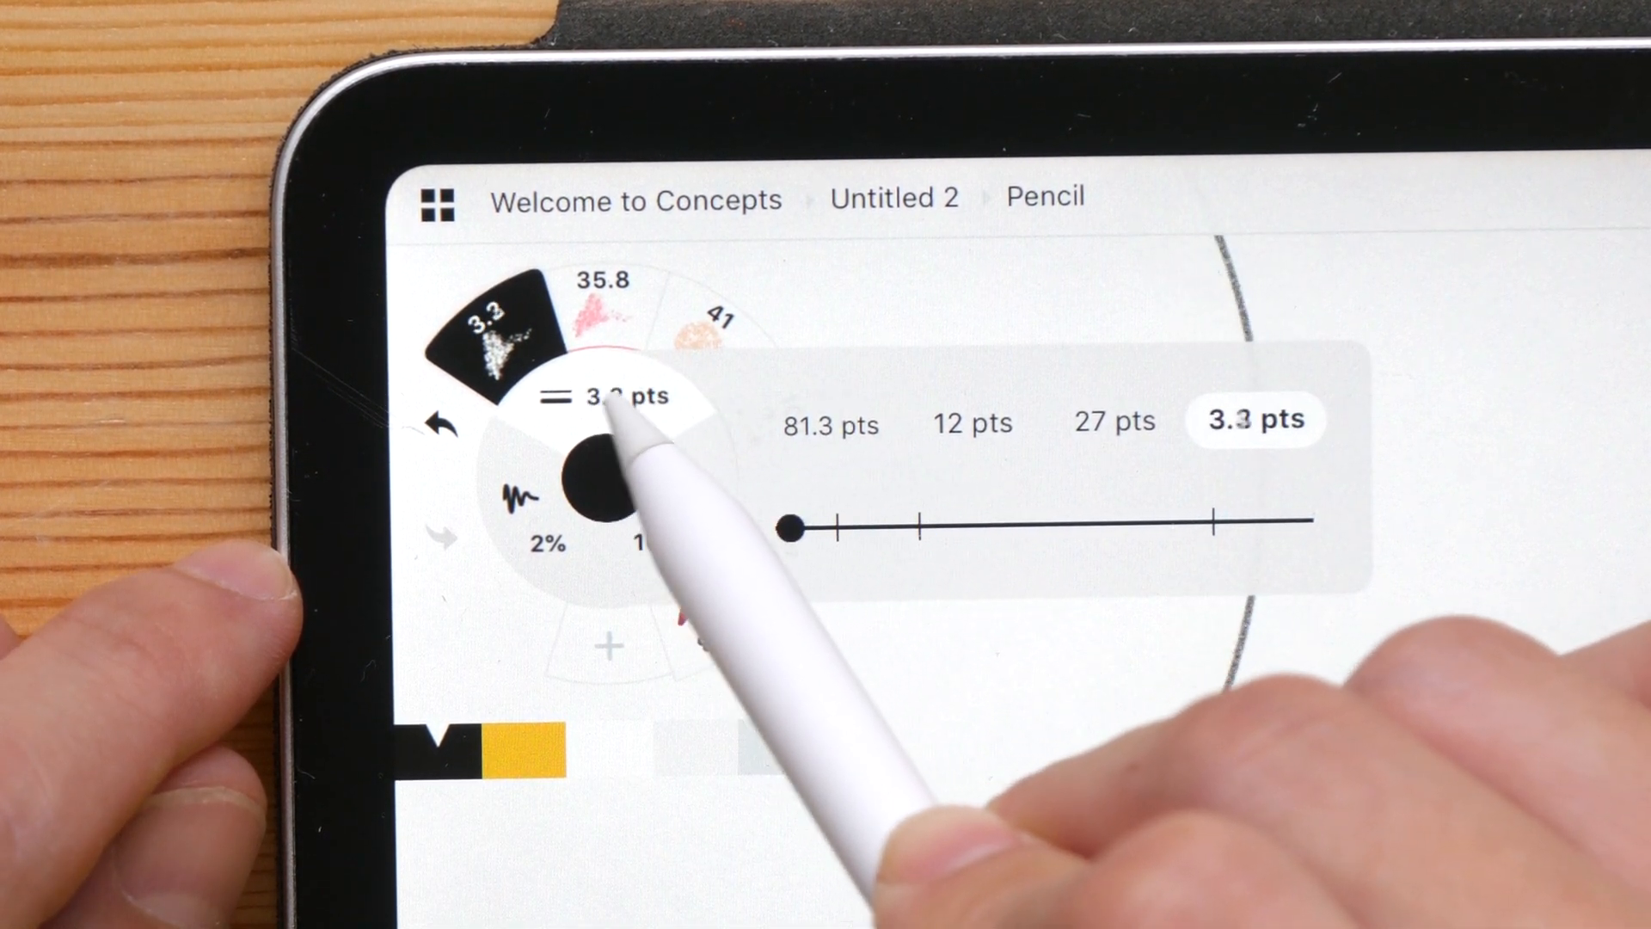
# - Enlarge the pencil stroke to about 81 pts, bring it back to 7.7 pts, then check its opacity
pyautogui.moveTo(791, 530); pyautogui.dragTo(1211, 520)
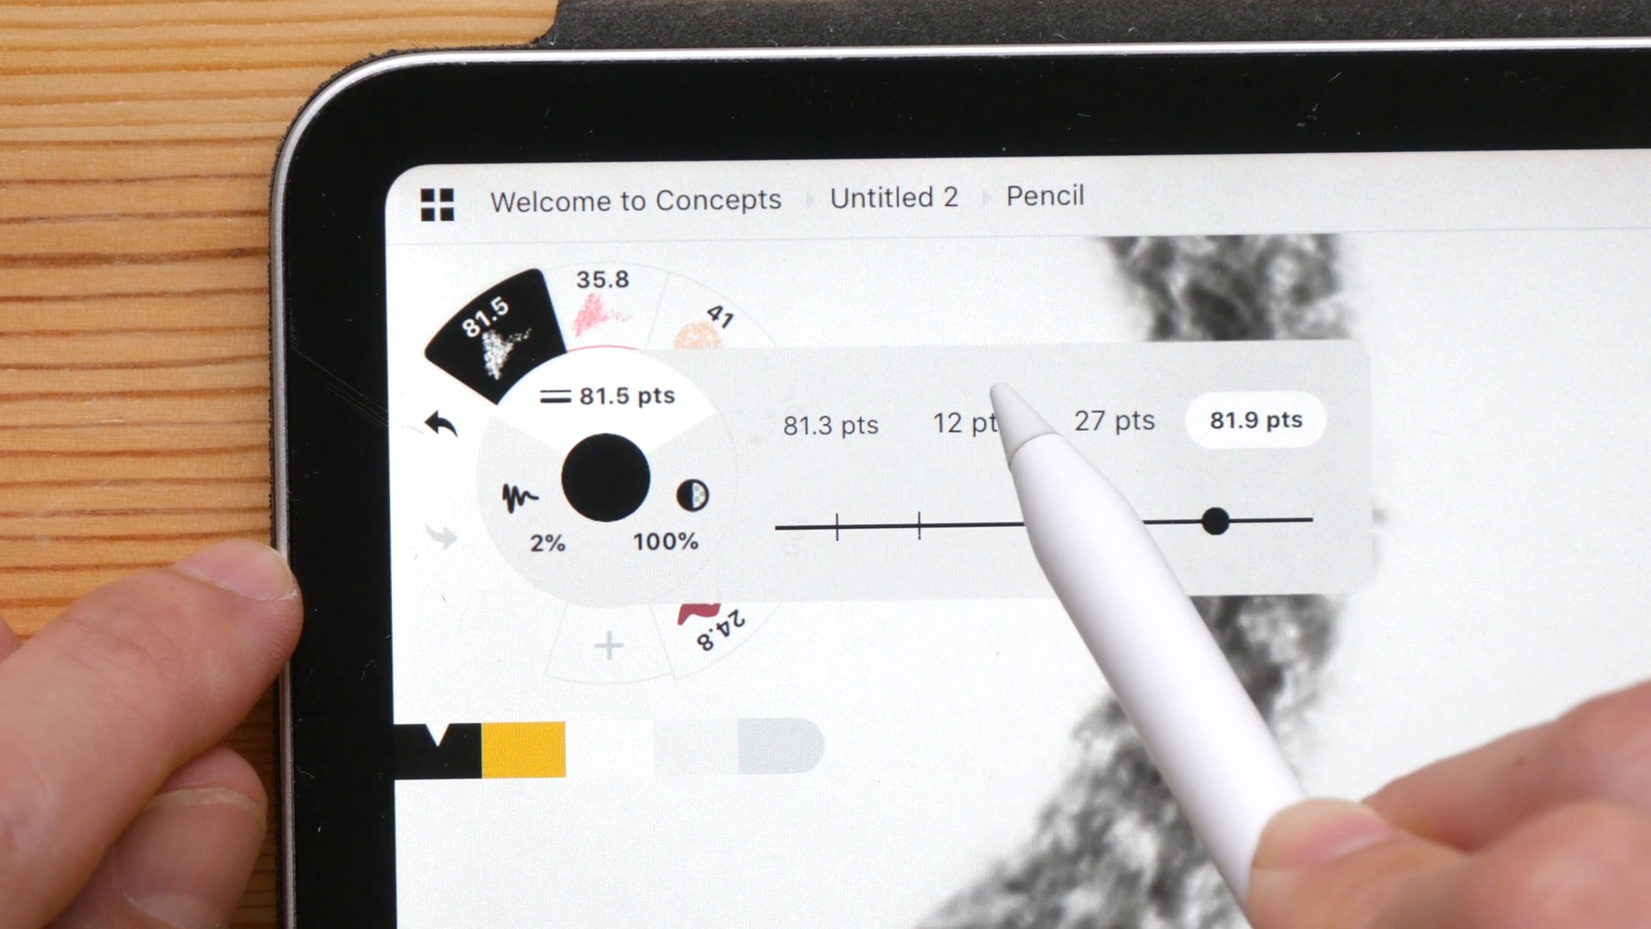
pyautogui.moveTo(1211, 521); pyautogui.dragTo(795, 526)
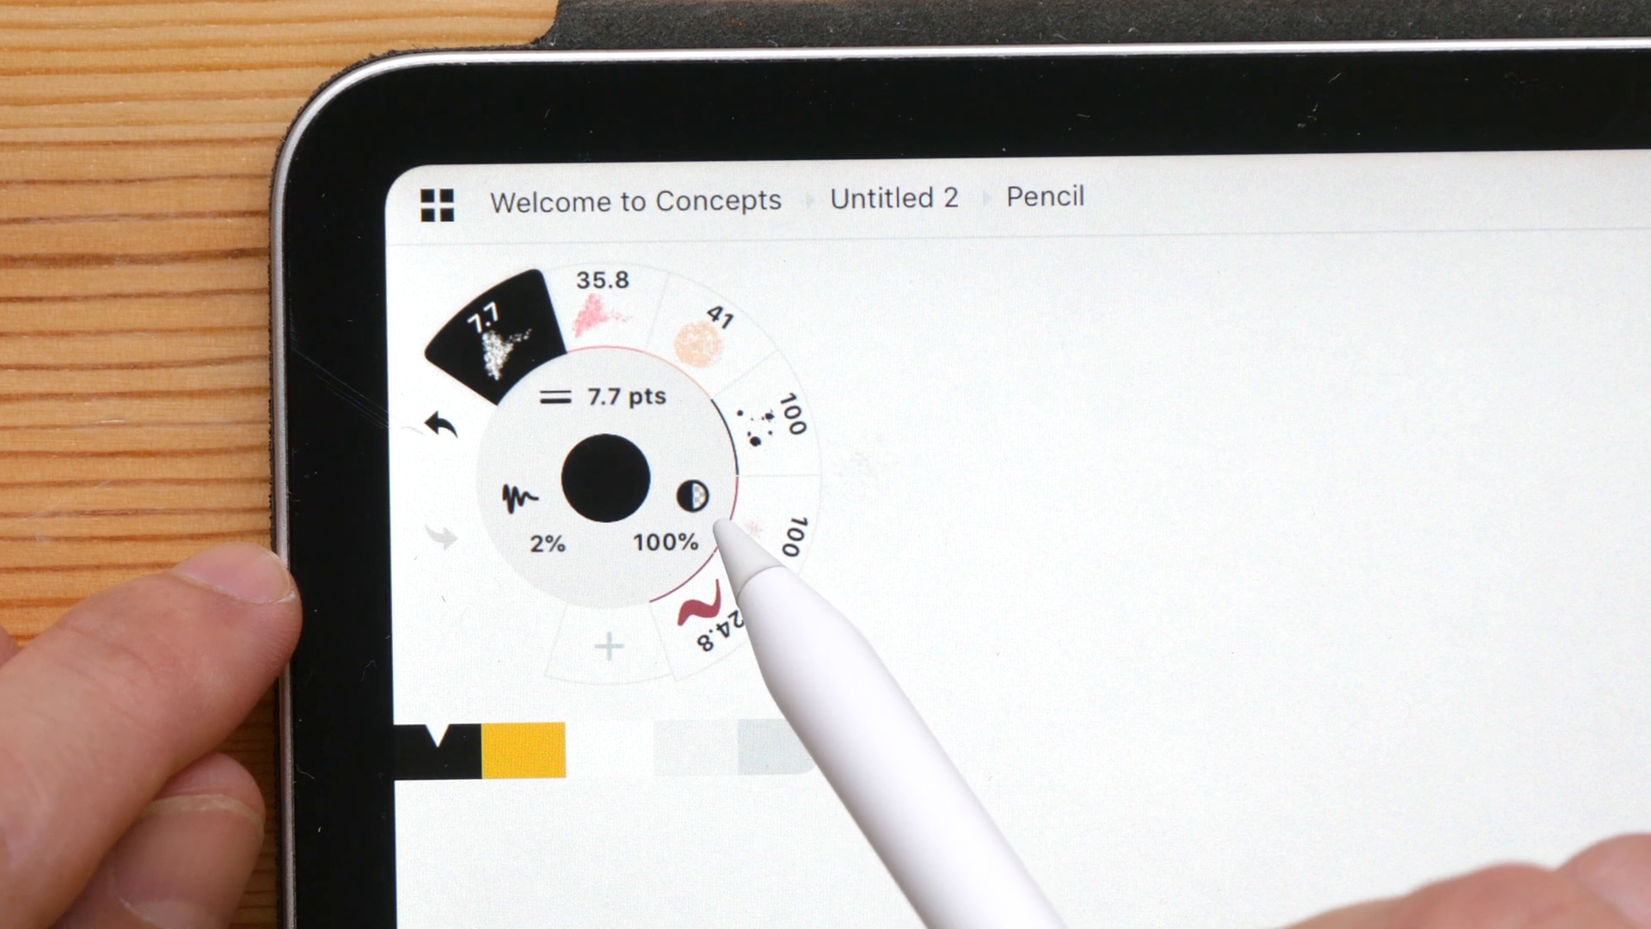
pyautogui.click(692, 495)
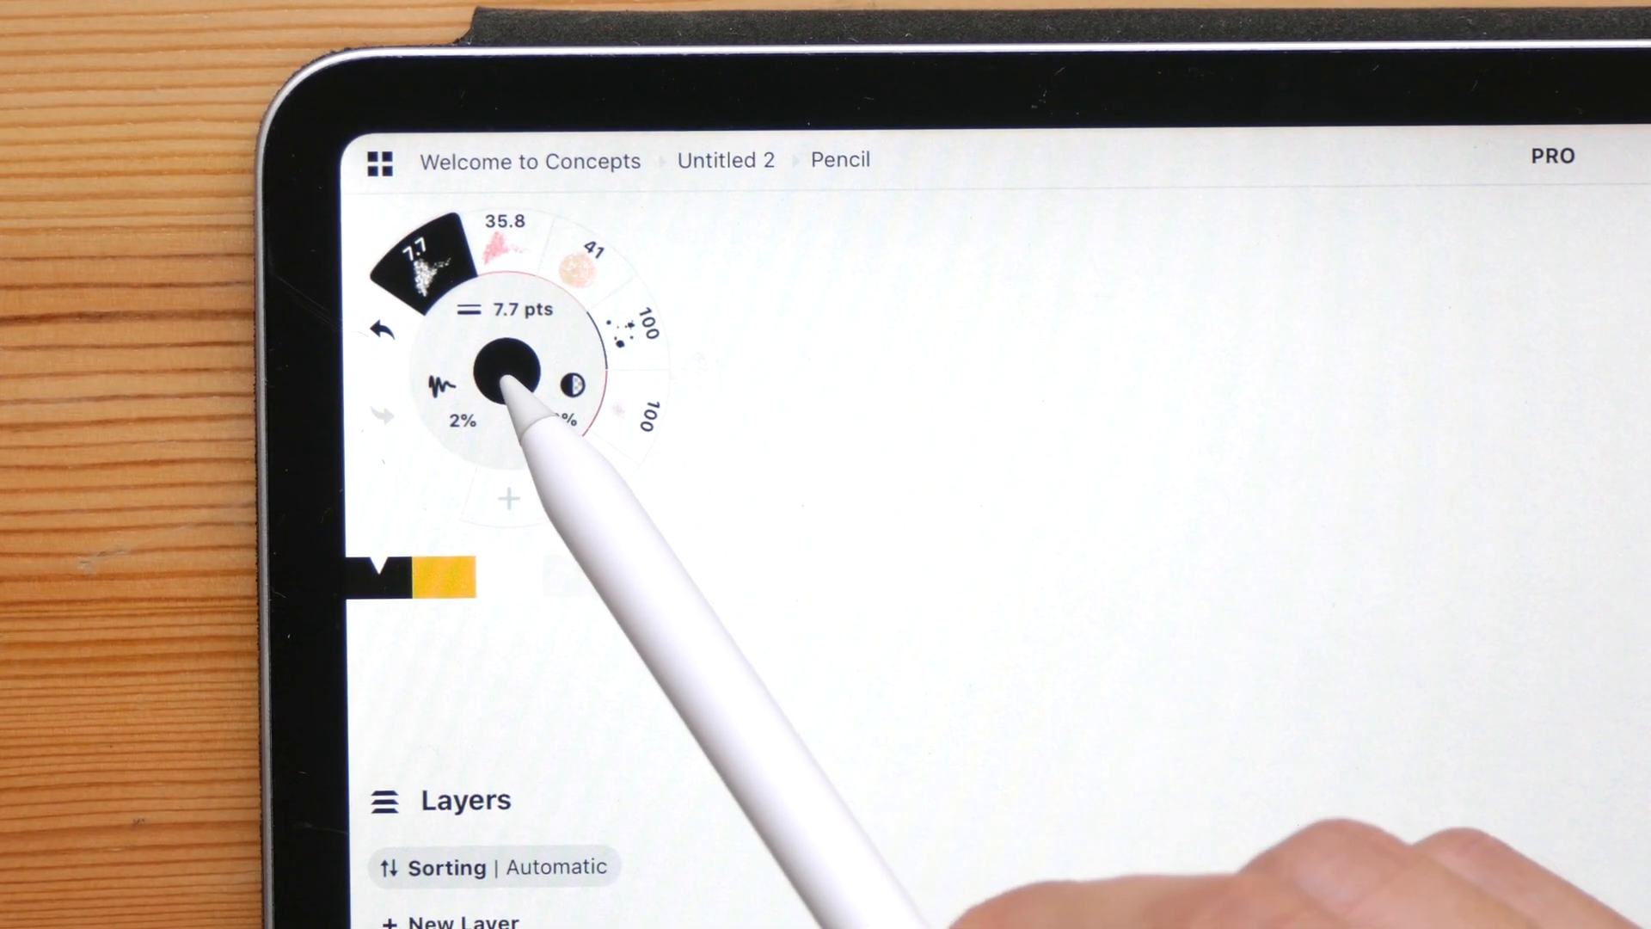
# - Show the colour choices from the centre dot of the tool wheel
pyautogui.click(511, 381)
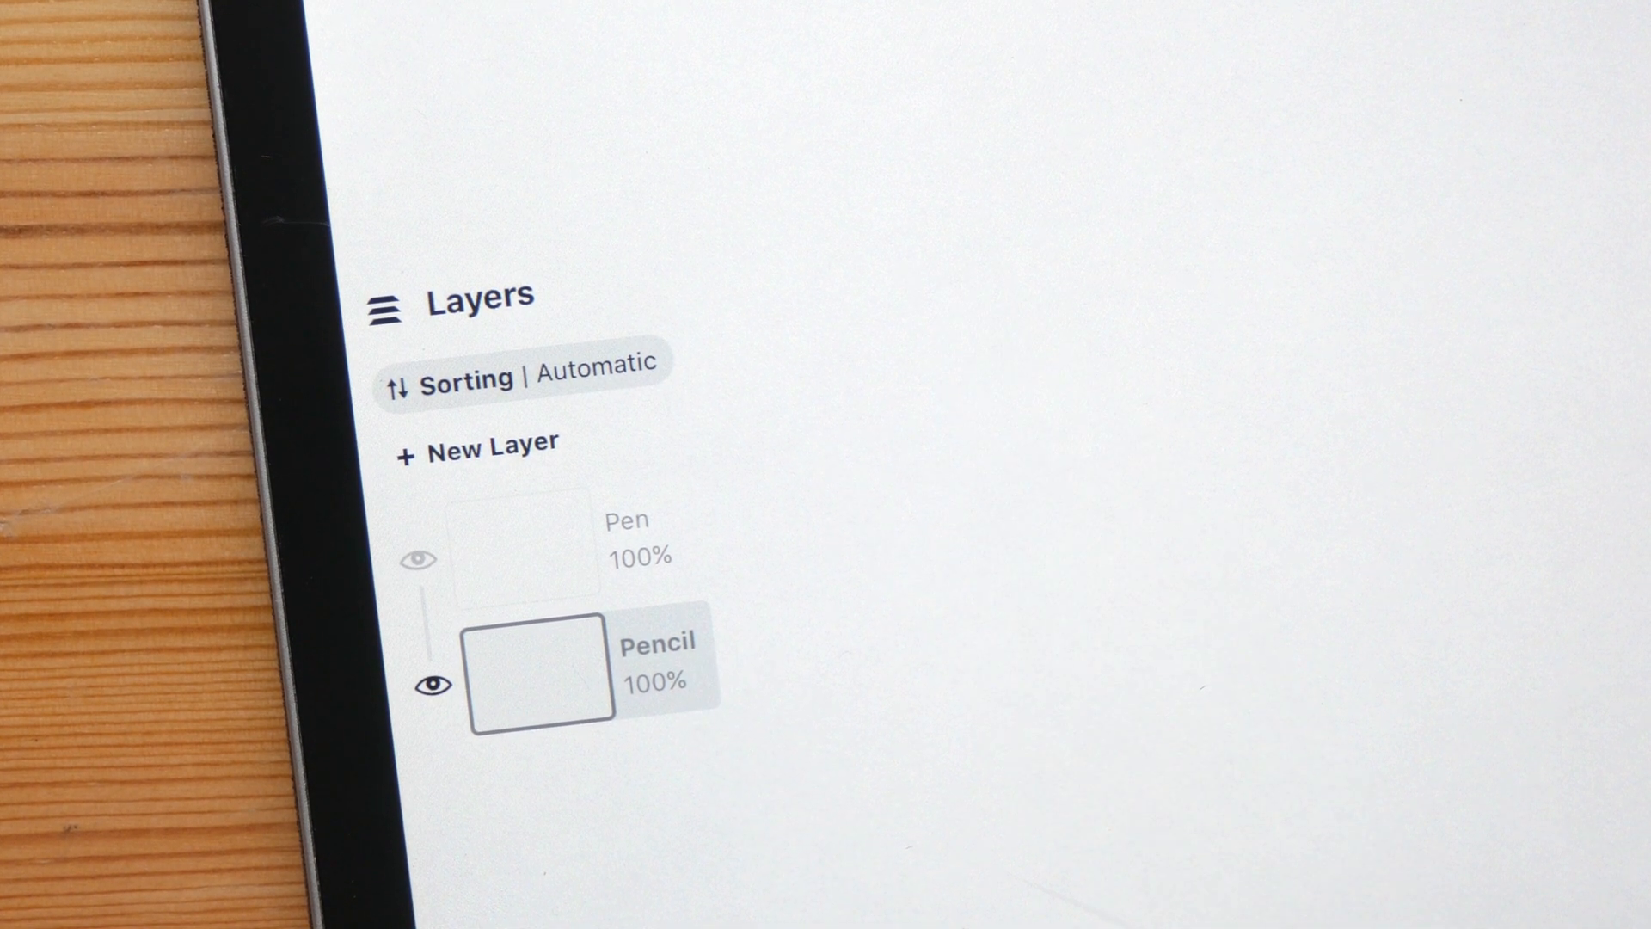
# - Make the Pen layer active and draw a stroke on the canvas
pyautogui.click(514, 542)
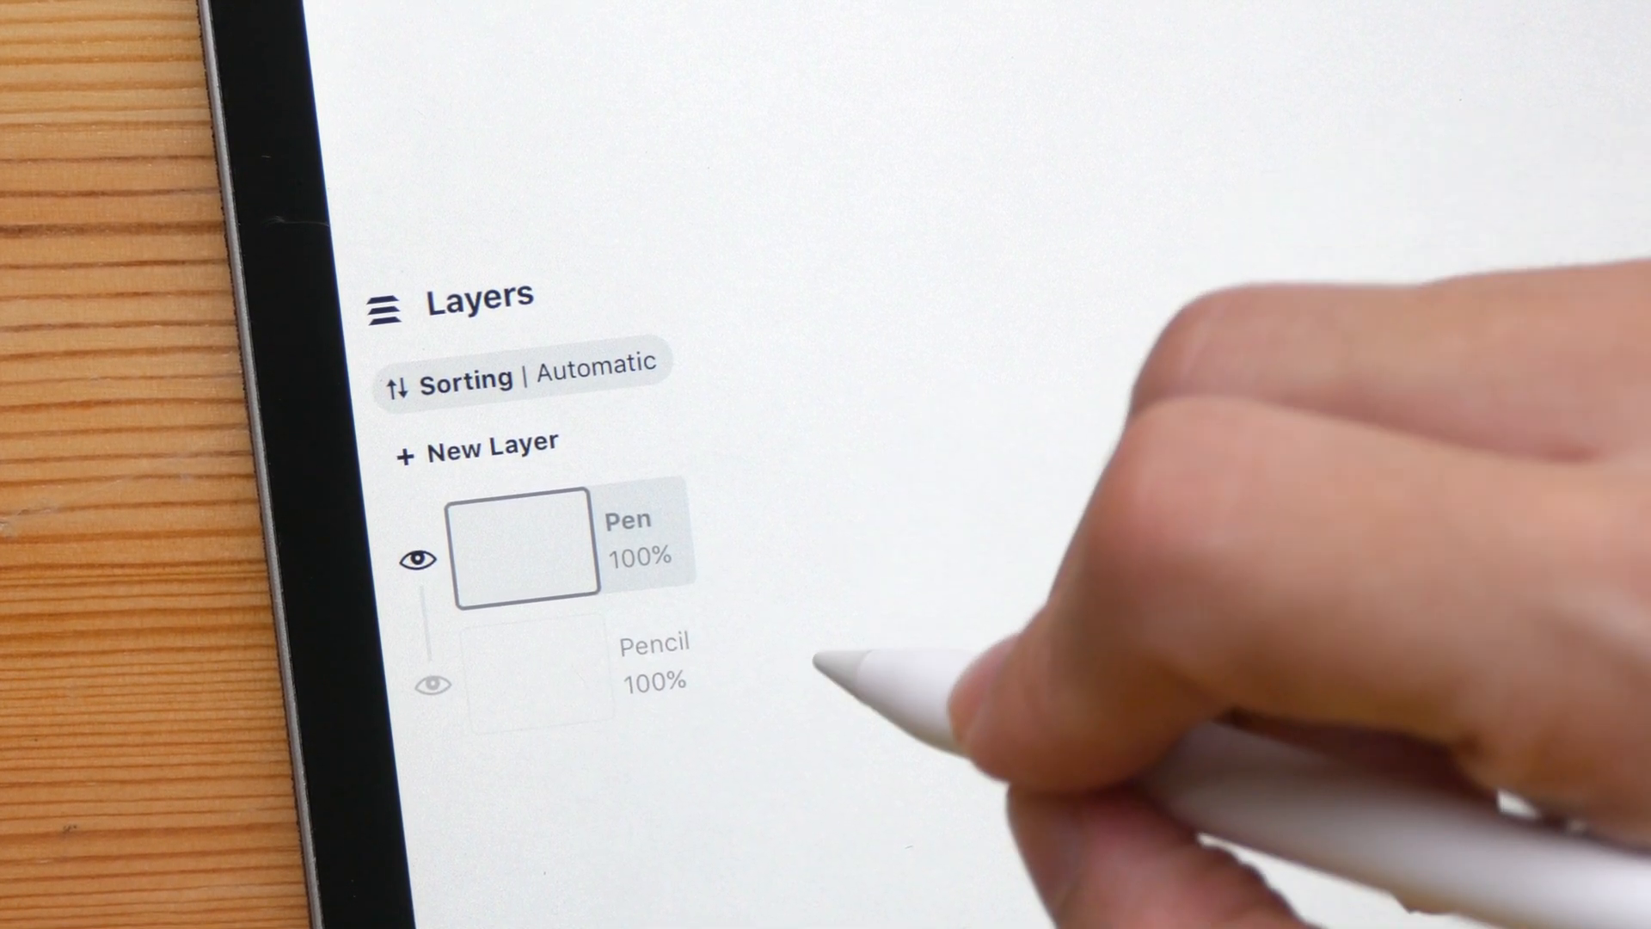
pyautogui.moveTo(864, 695); pyautogui.dragTo(1126, 600)
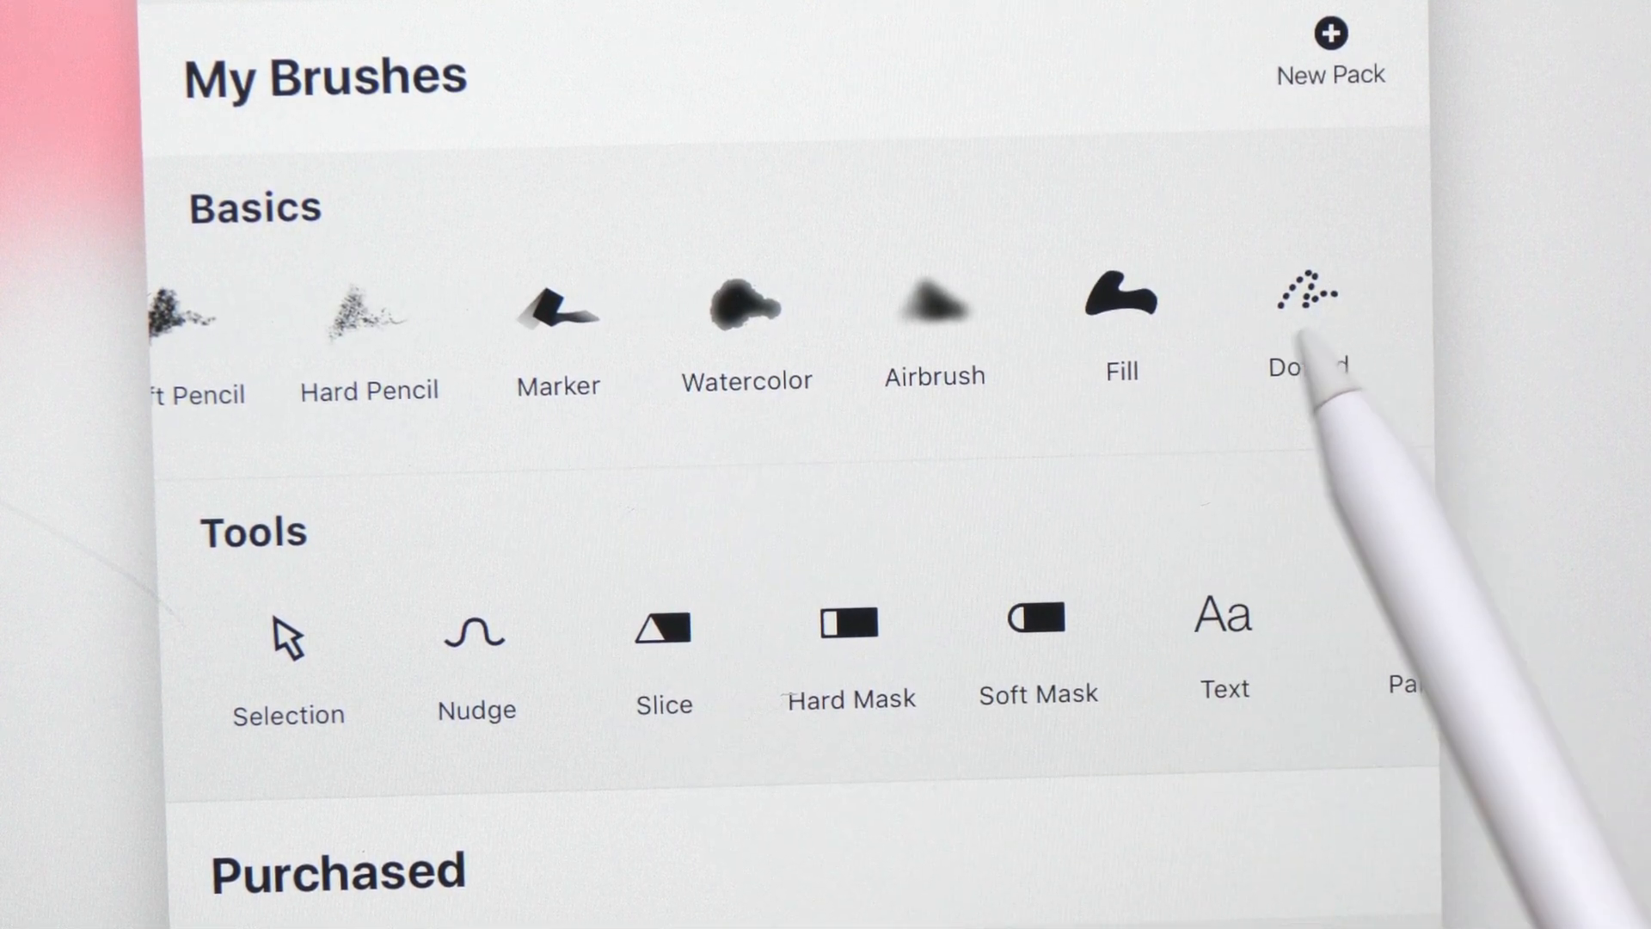
pyautogui.scroll(-3)
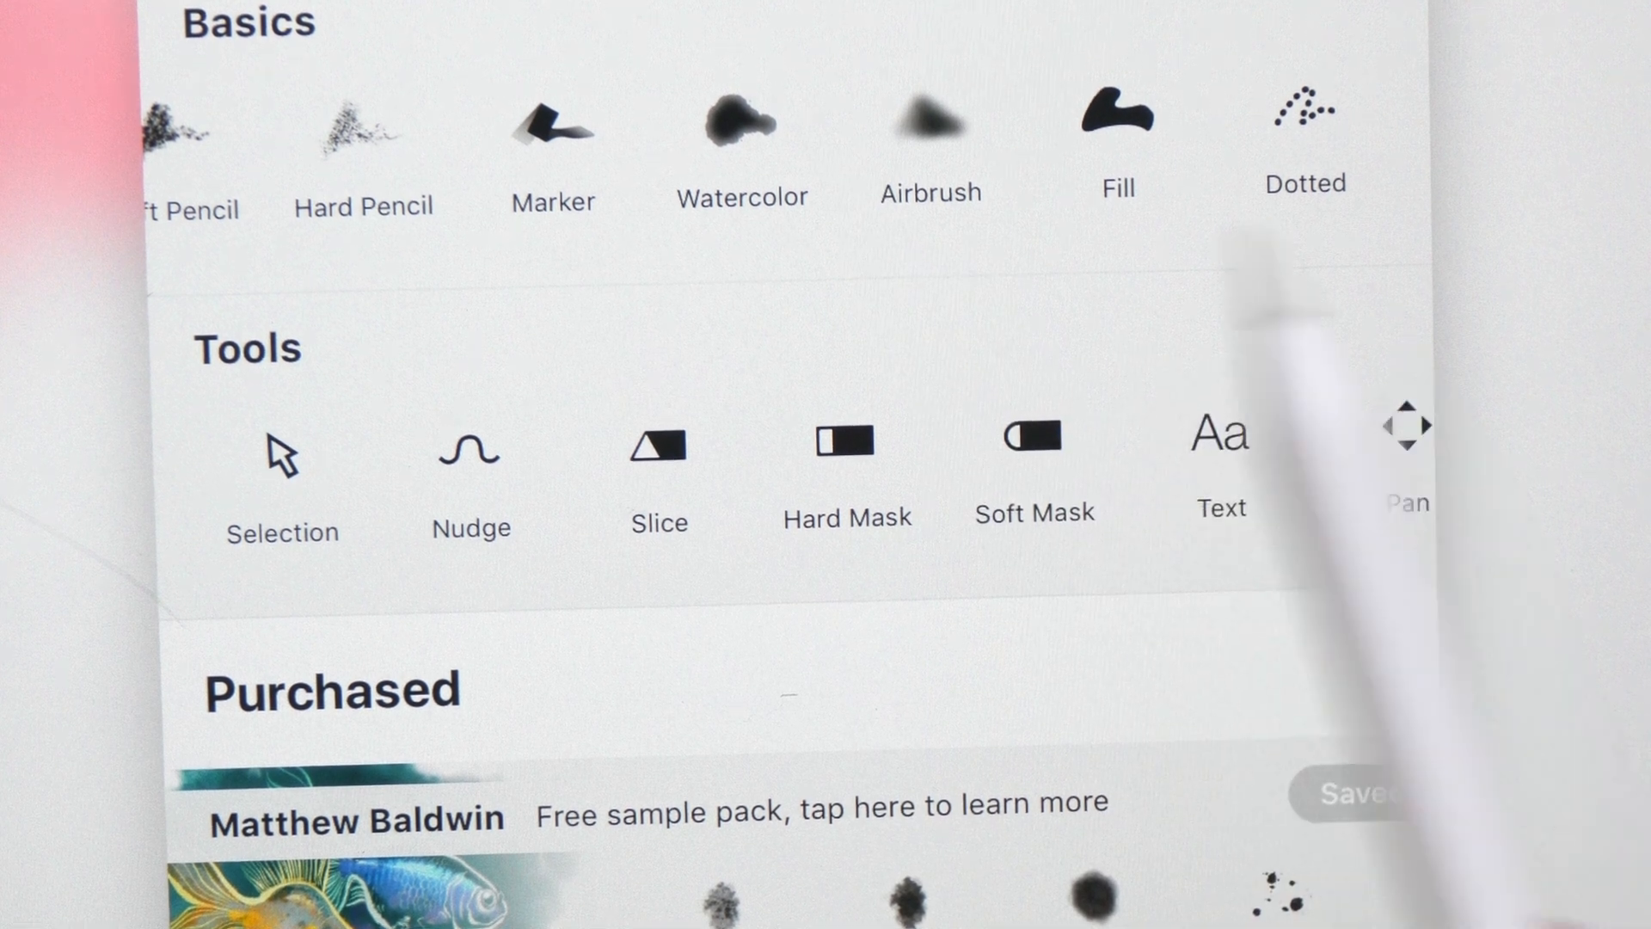
pyautogui.scroll(-3)
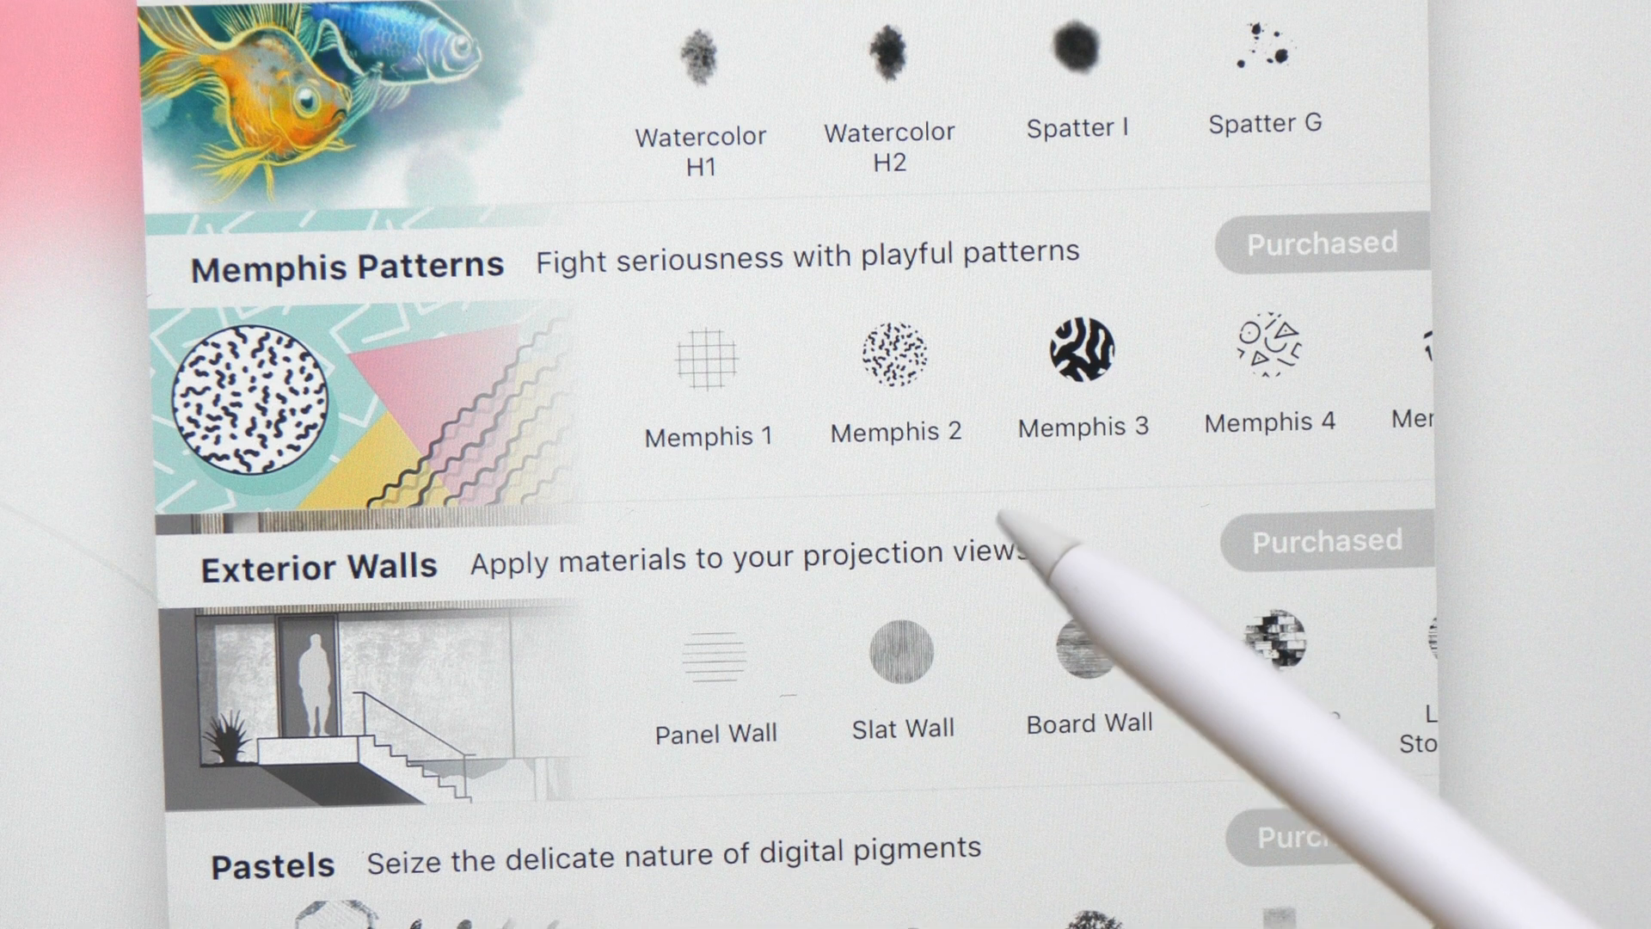
pyautogui.scroll(-3)
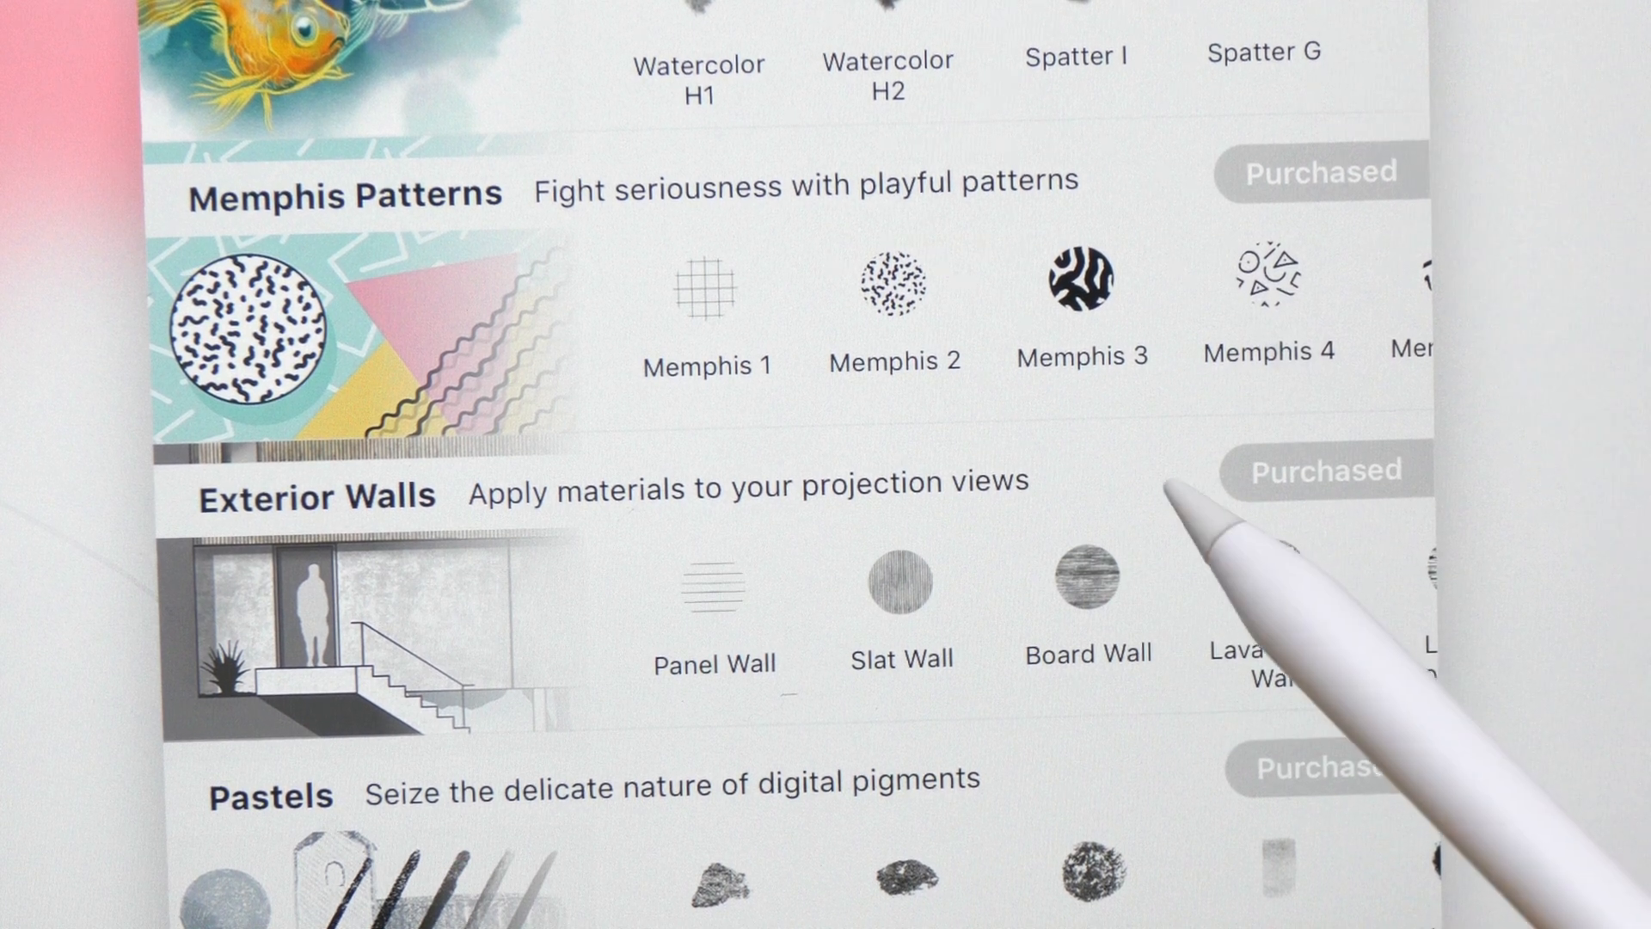
pyautogui.scroll(-3)
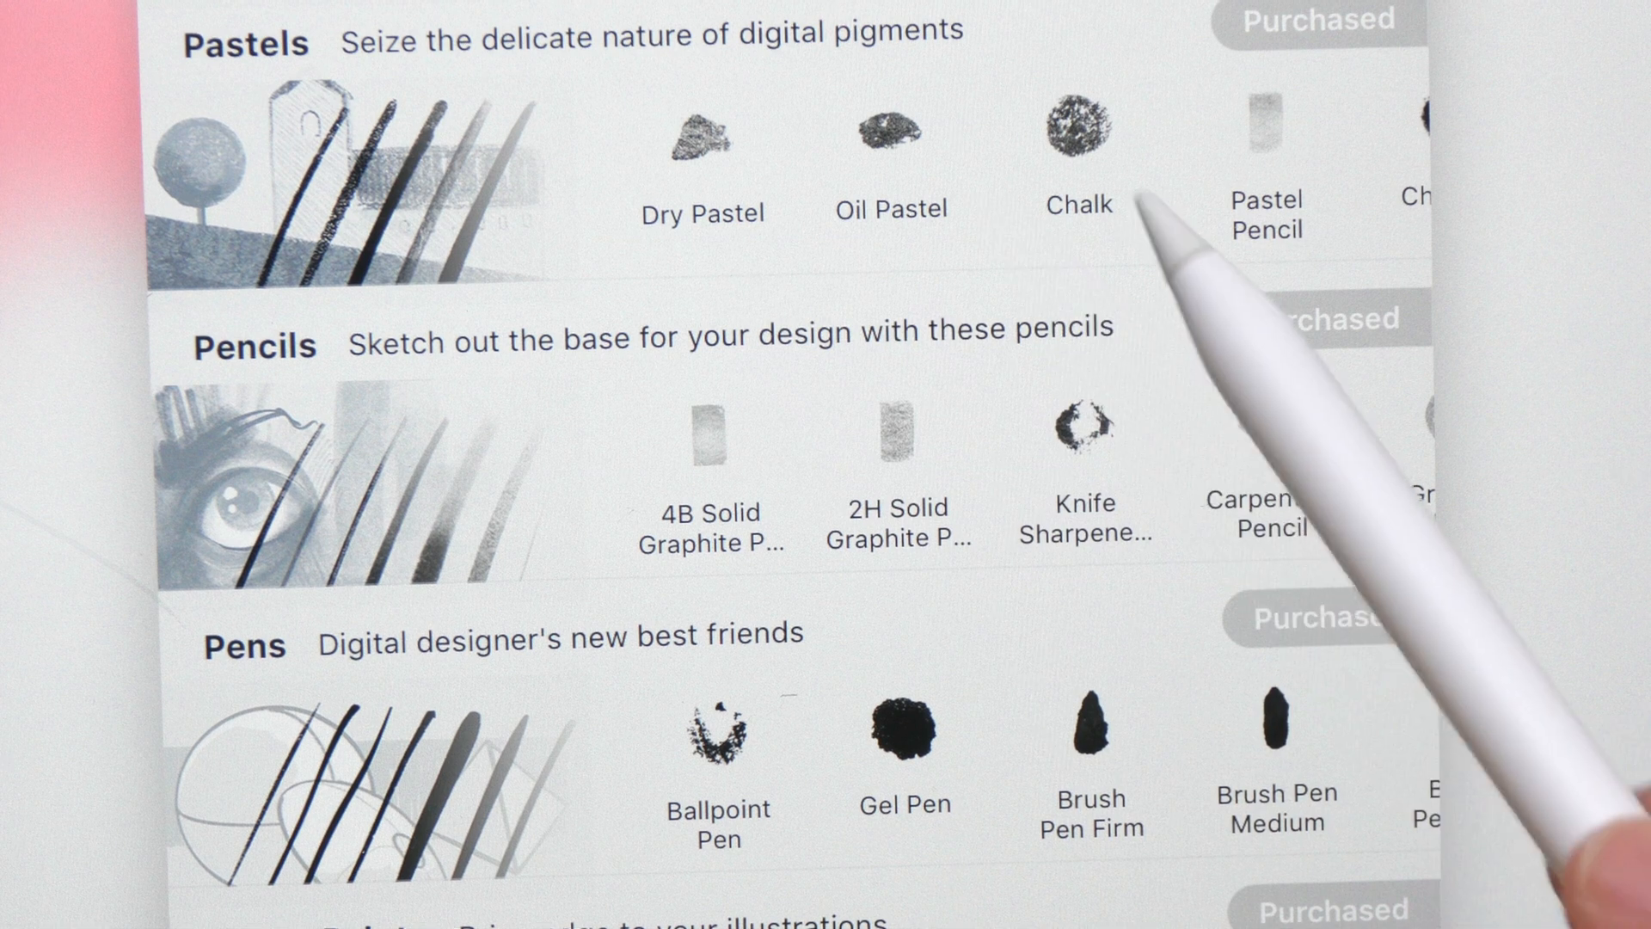
pyautogui.scroll(-3)
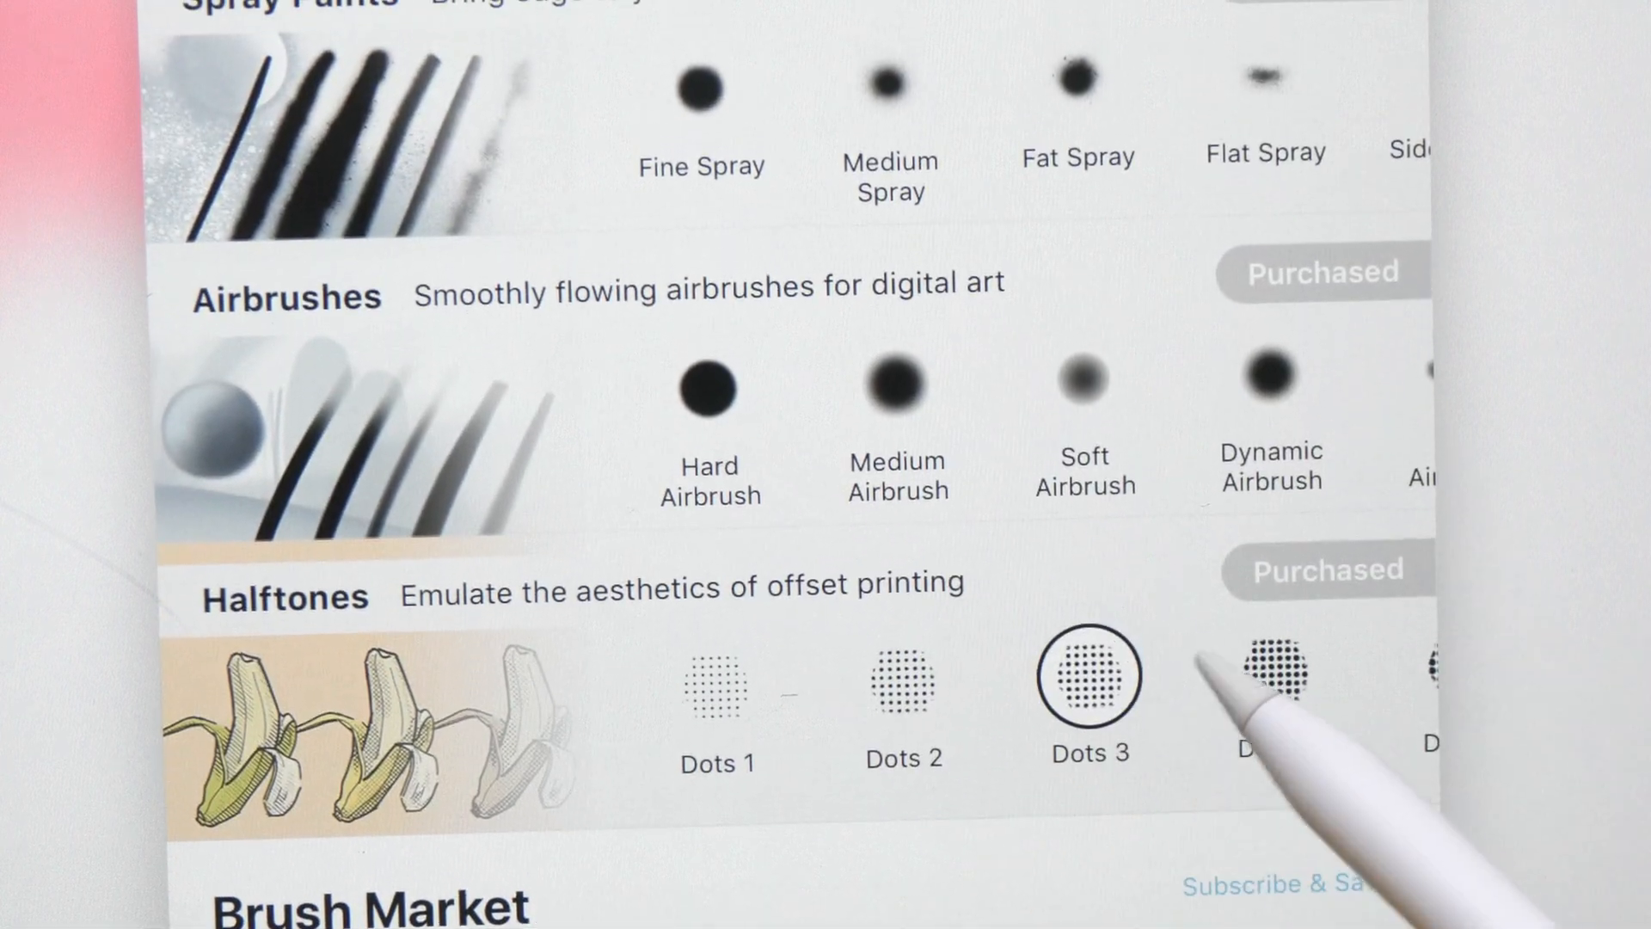
pyautogui.scroll(-3)
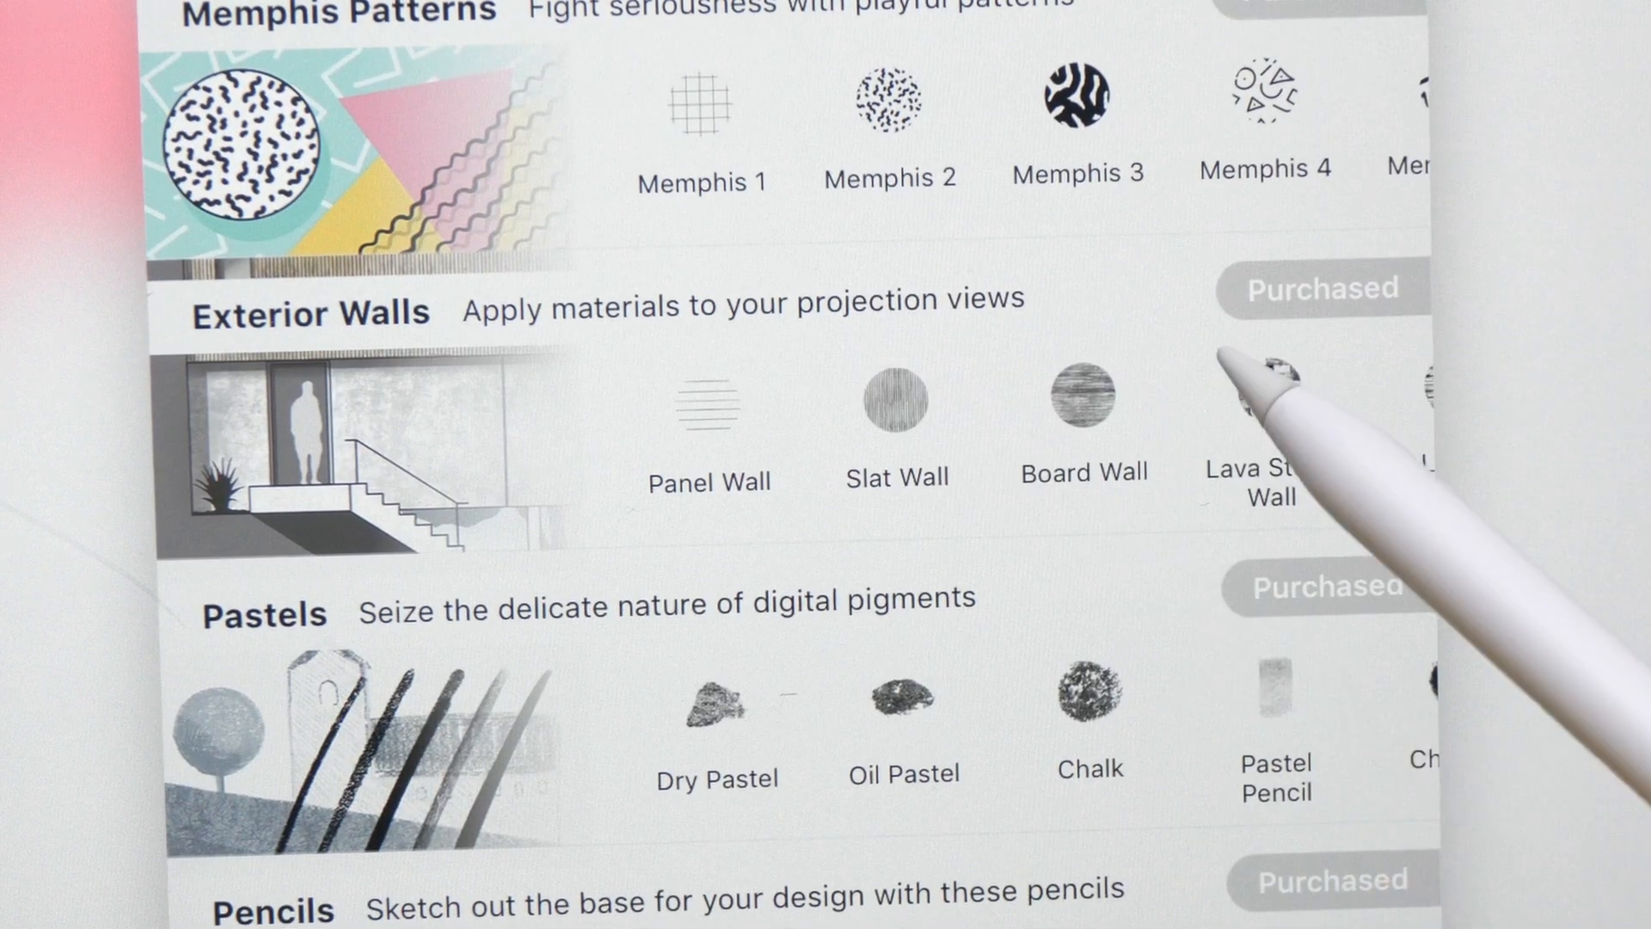
pyautogui.scroll(-3)
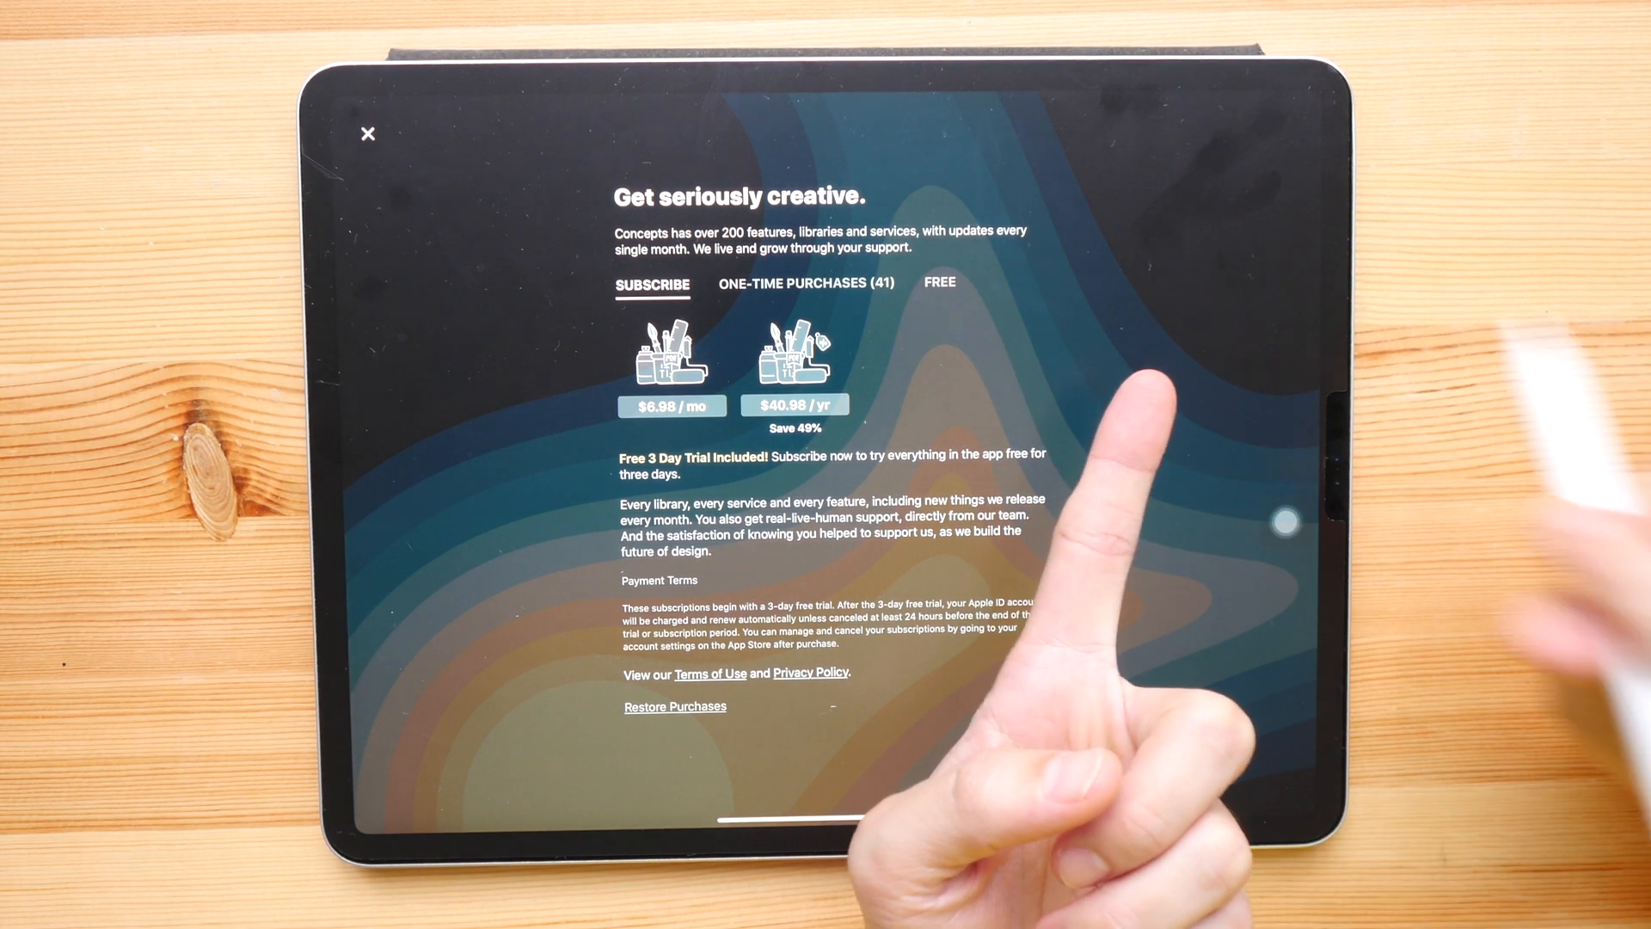
# - Show the one-time purchase offers in the Pro store and scroll through them
pyautogui.click(805, 283)
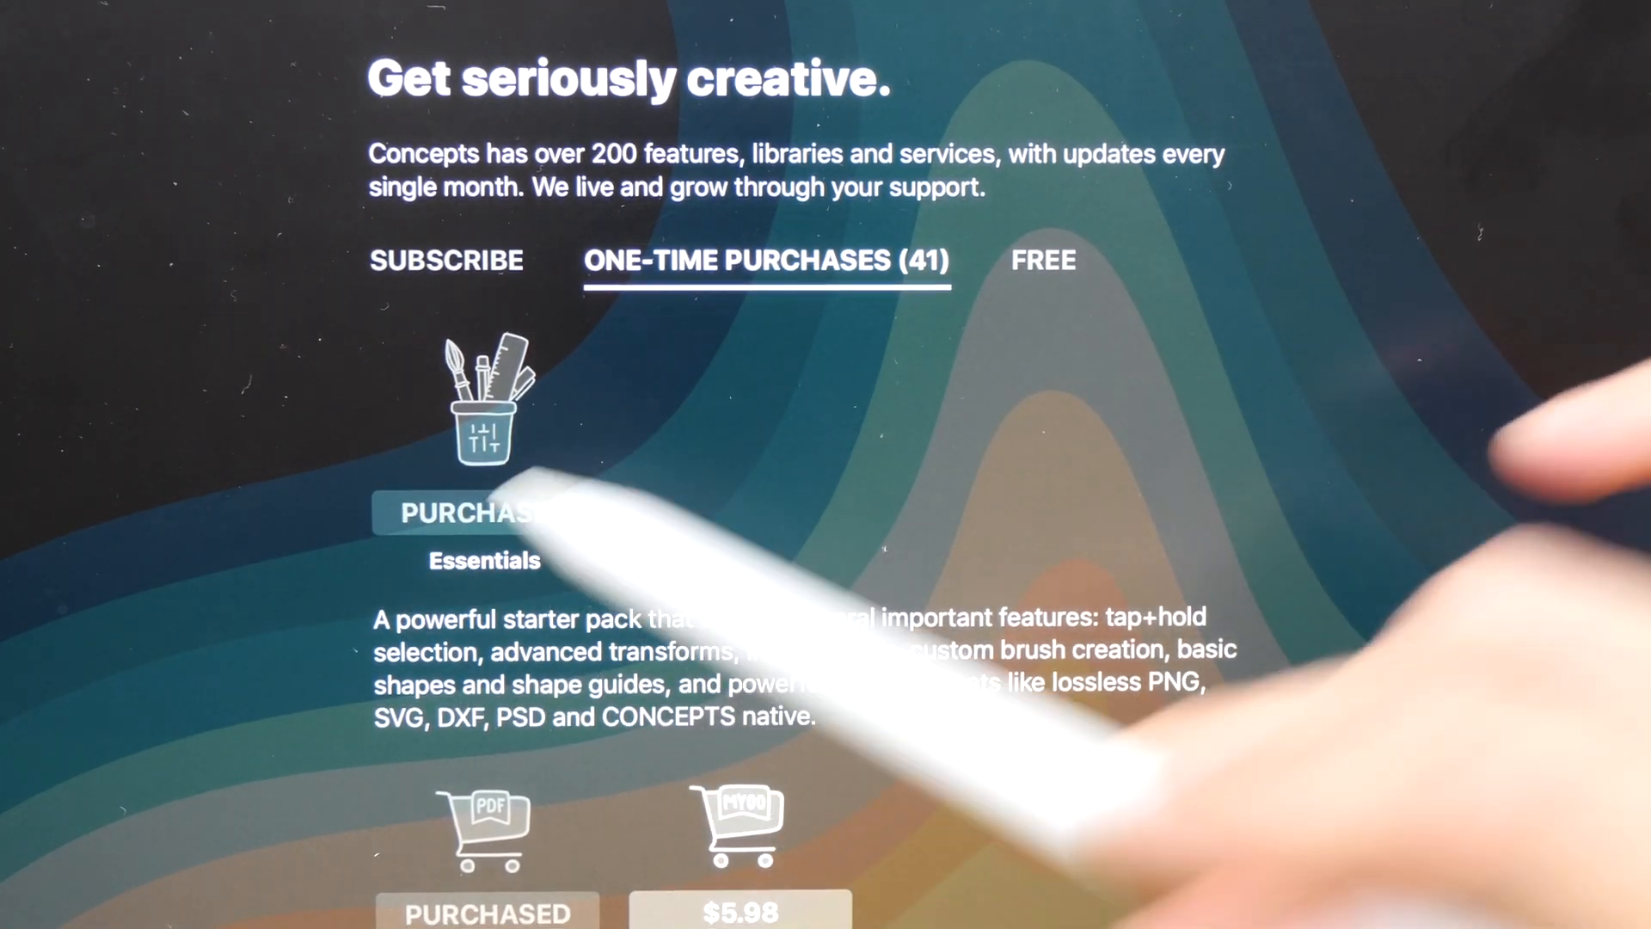
pyautogui.scroll(-3)
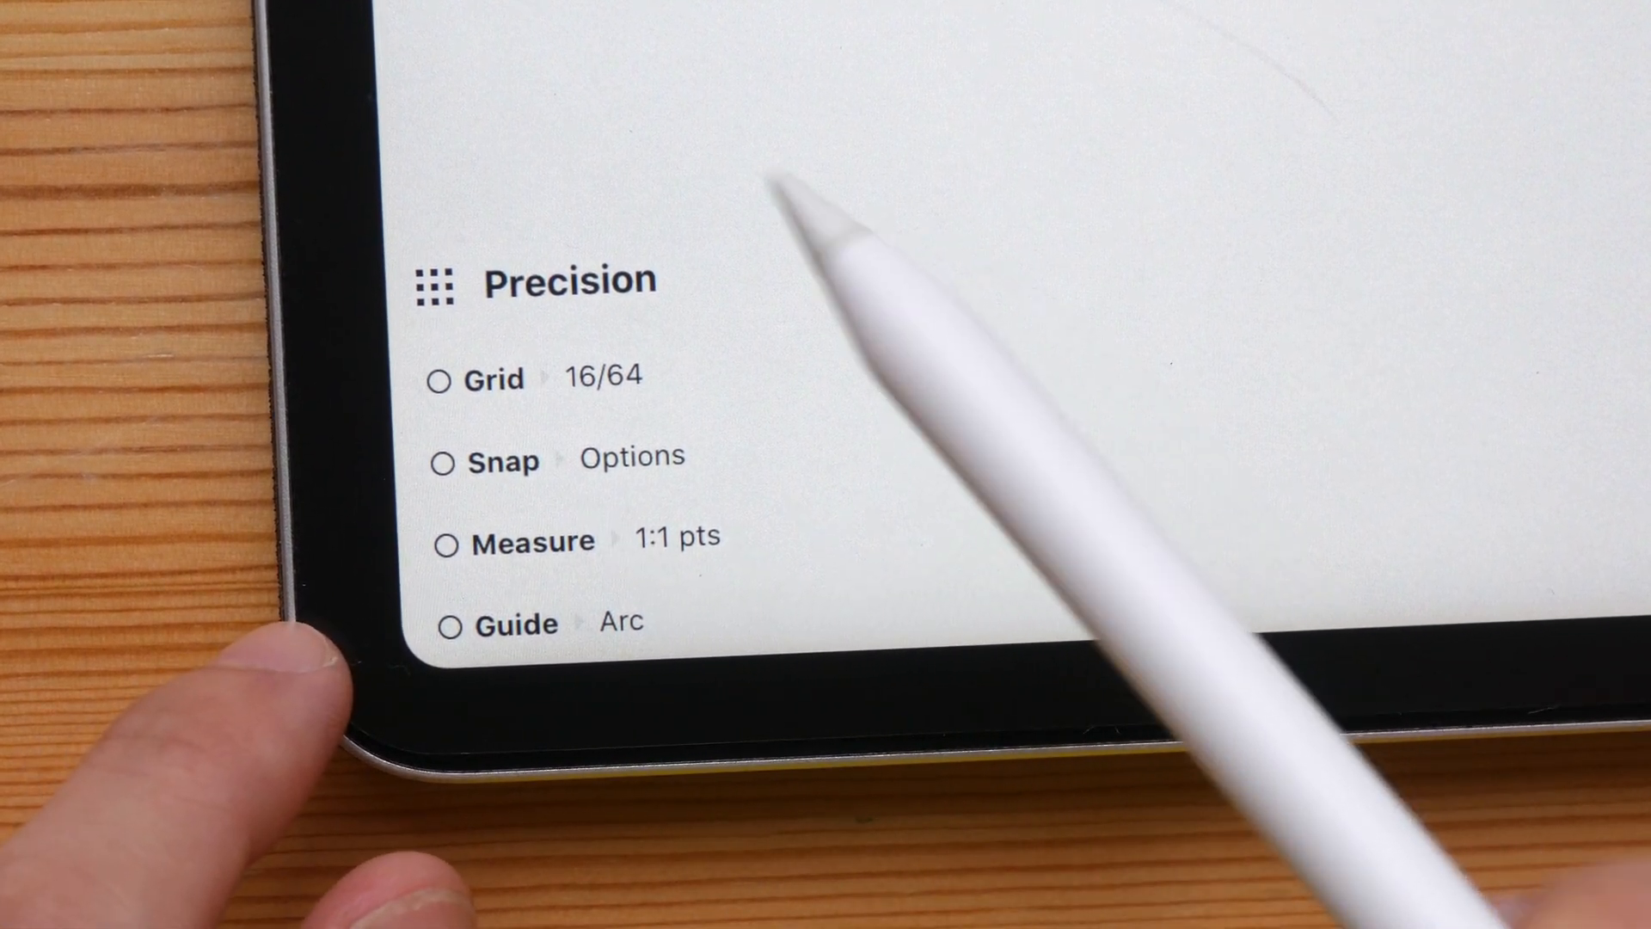
pyautogui.moveTo(506, 307)
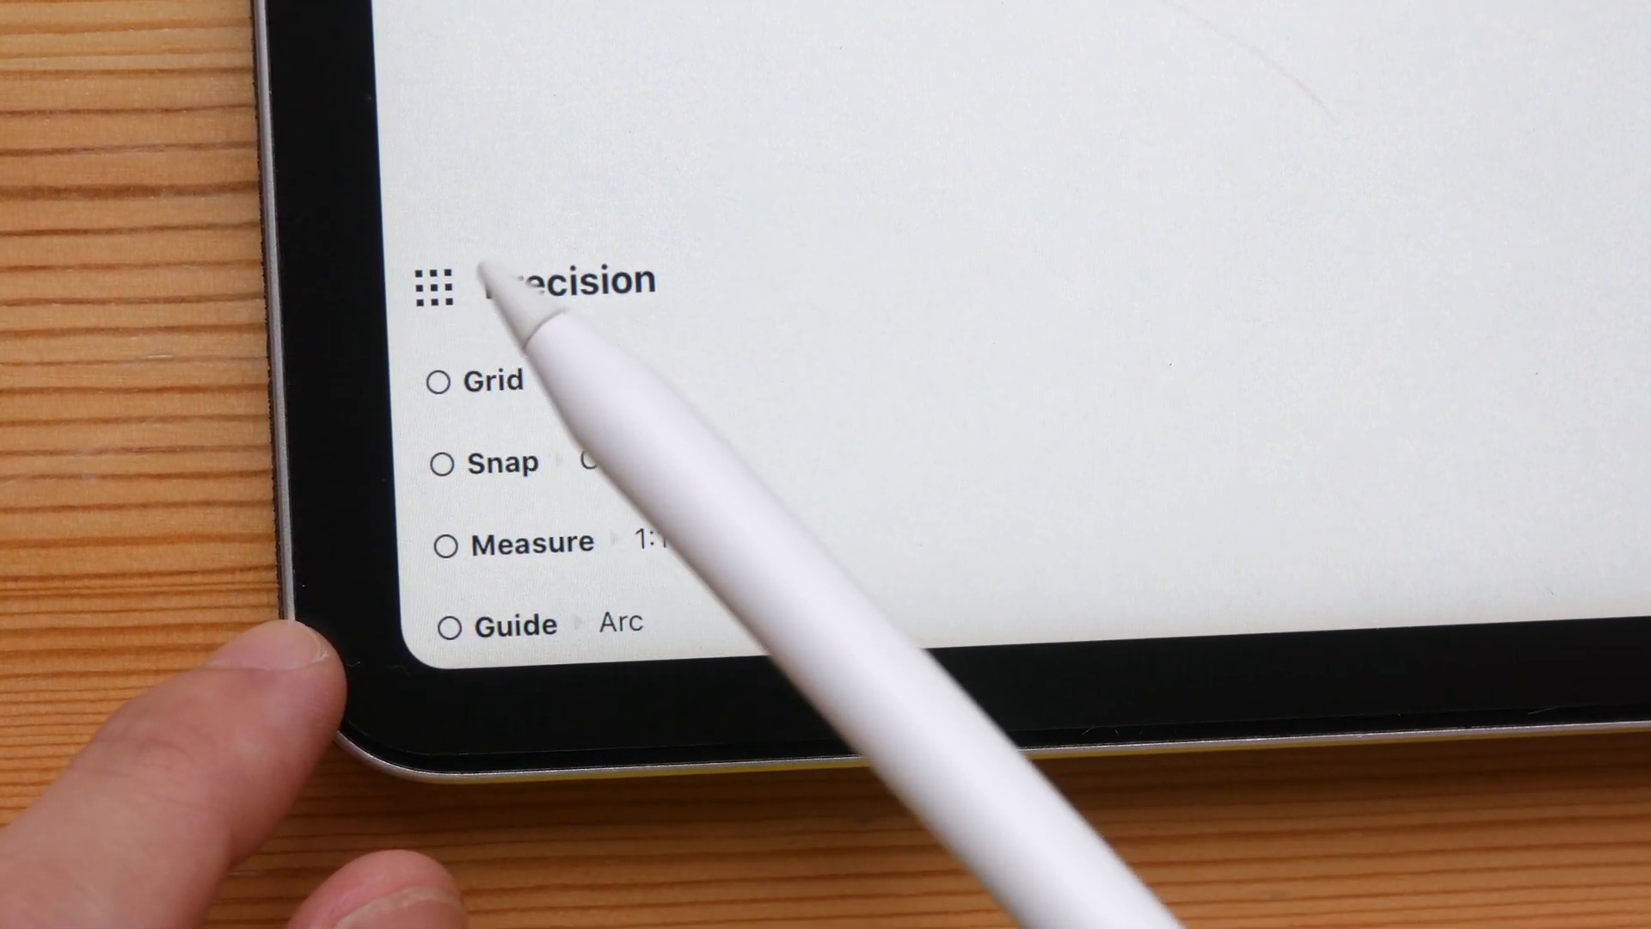
# - Toggle the 16/64 grid off and step through the Snap, Measure and Guide rows of the Precision palette
pyautogui.click(444, 380)
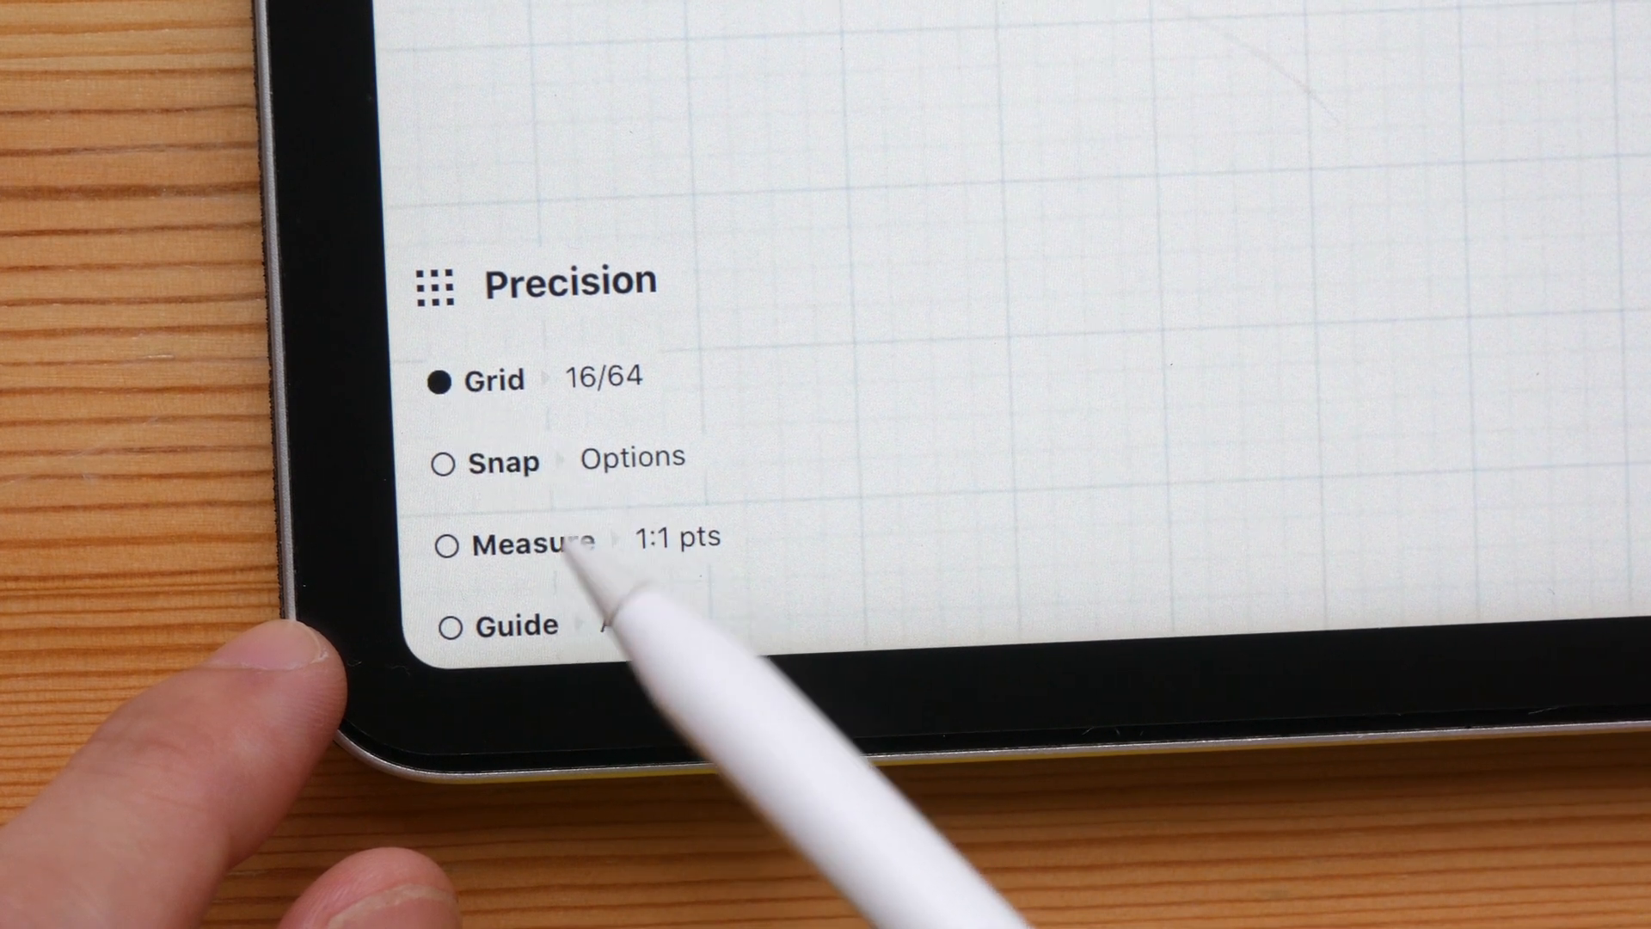
pyautogui.click(442, 461)
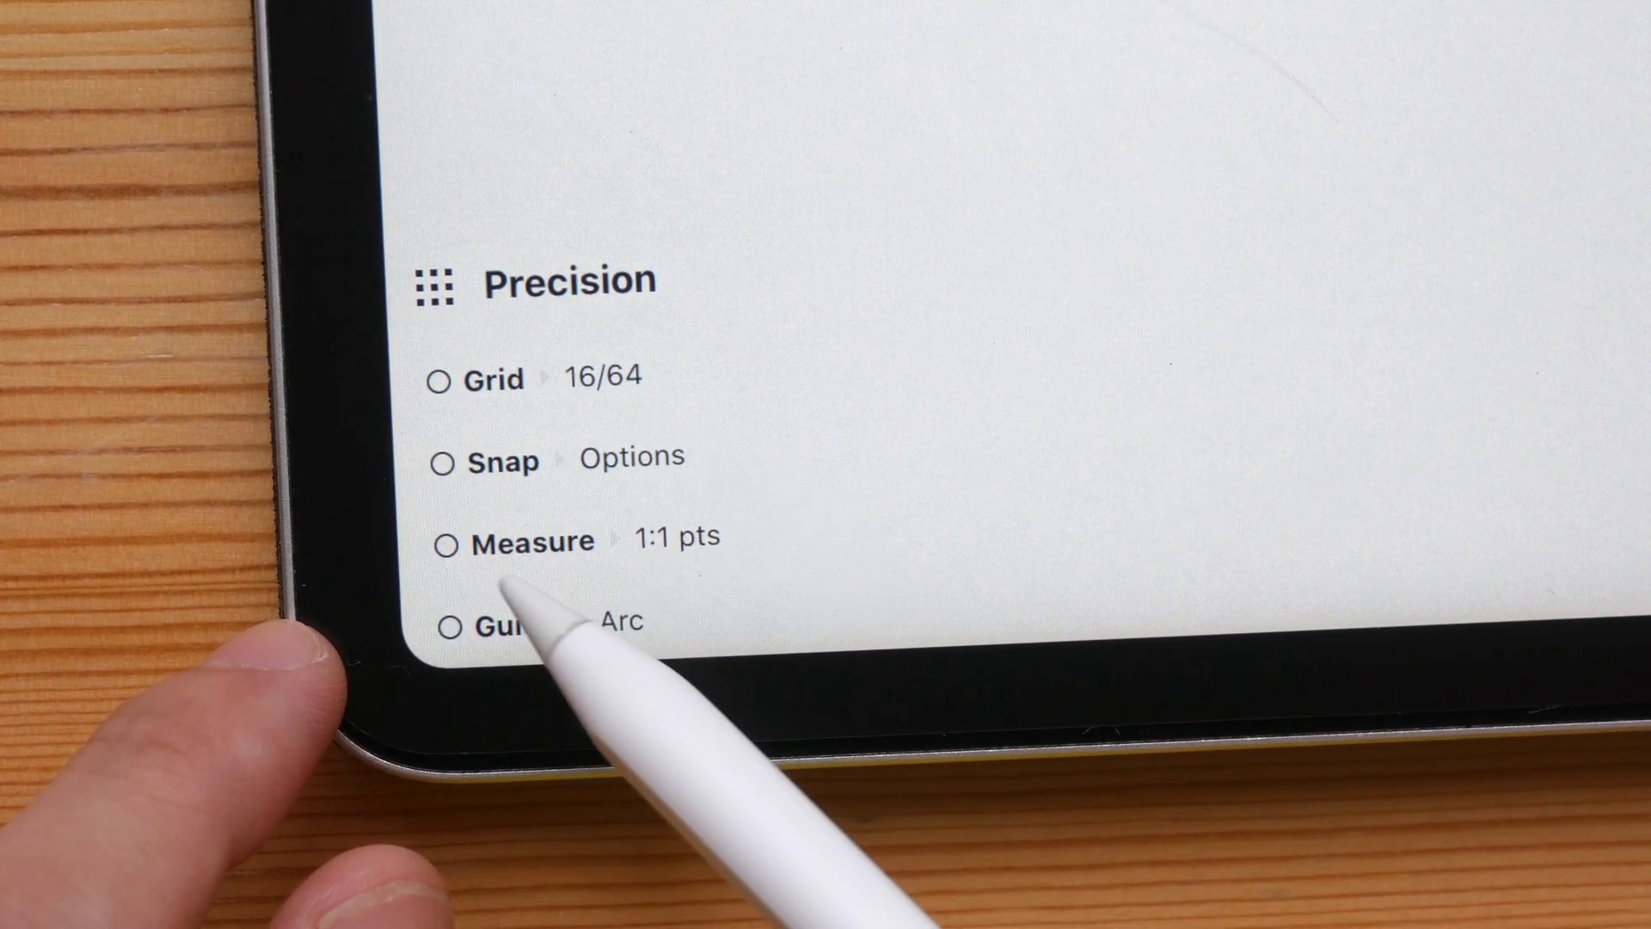
pyautogui.click(447, 538)
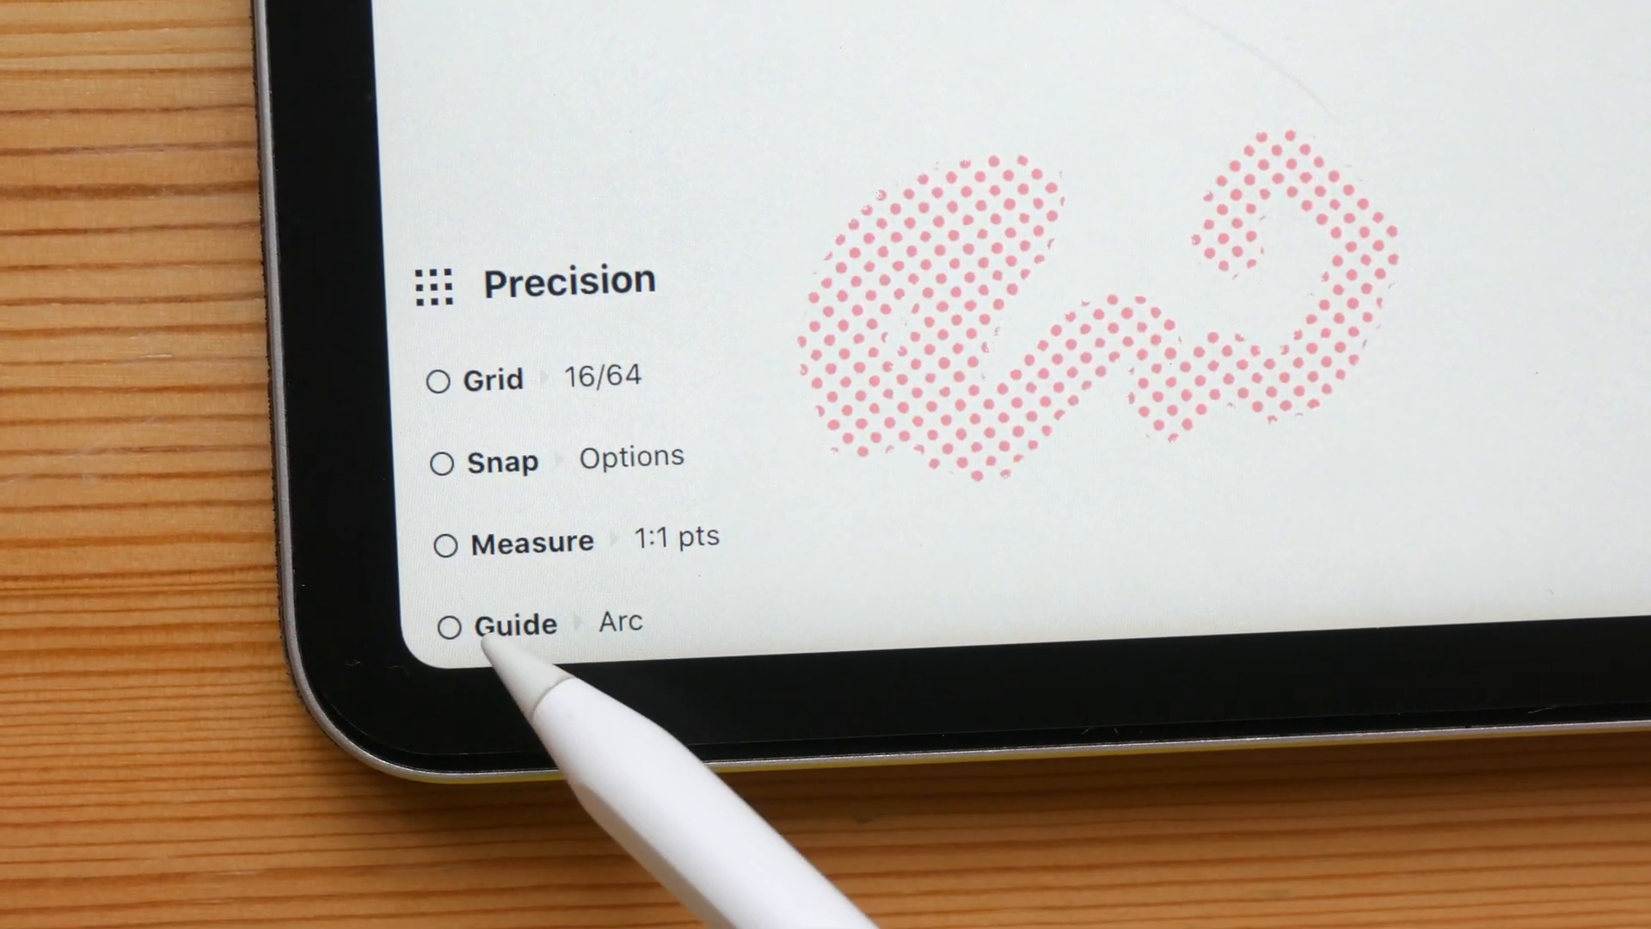
pyautogui.click(449, 623)
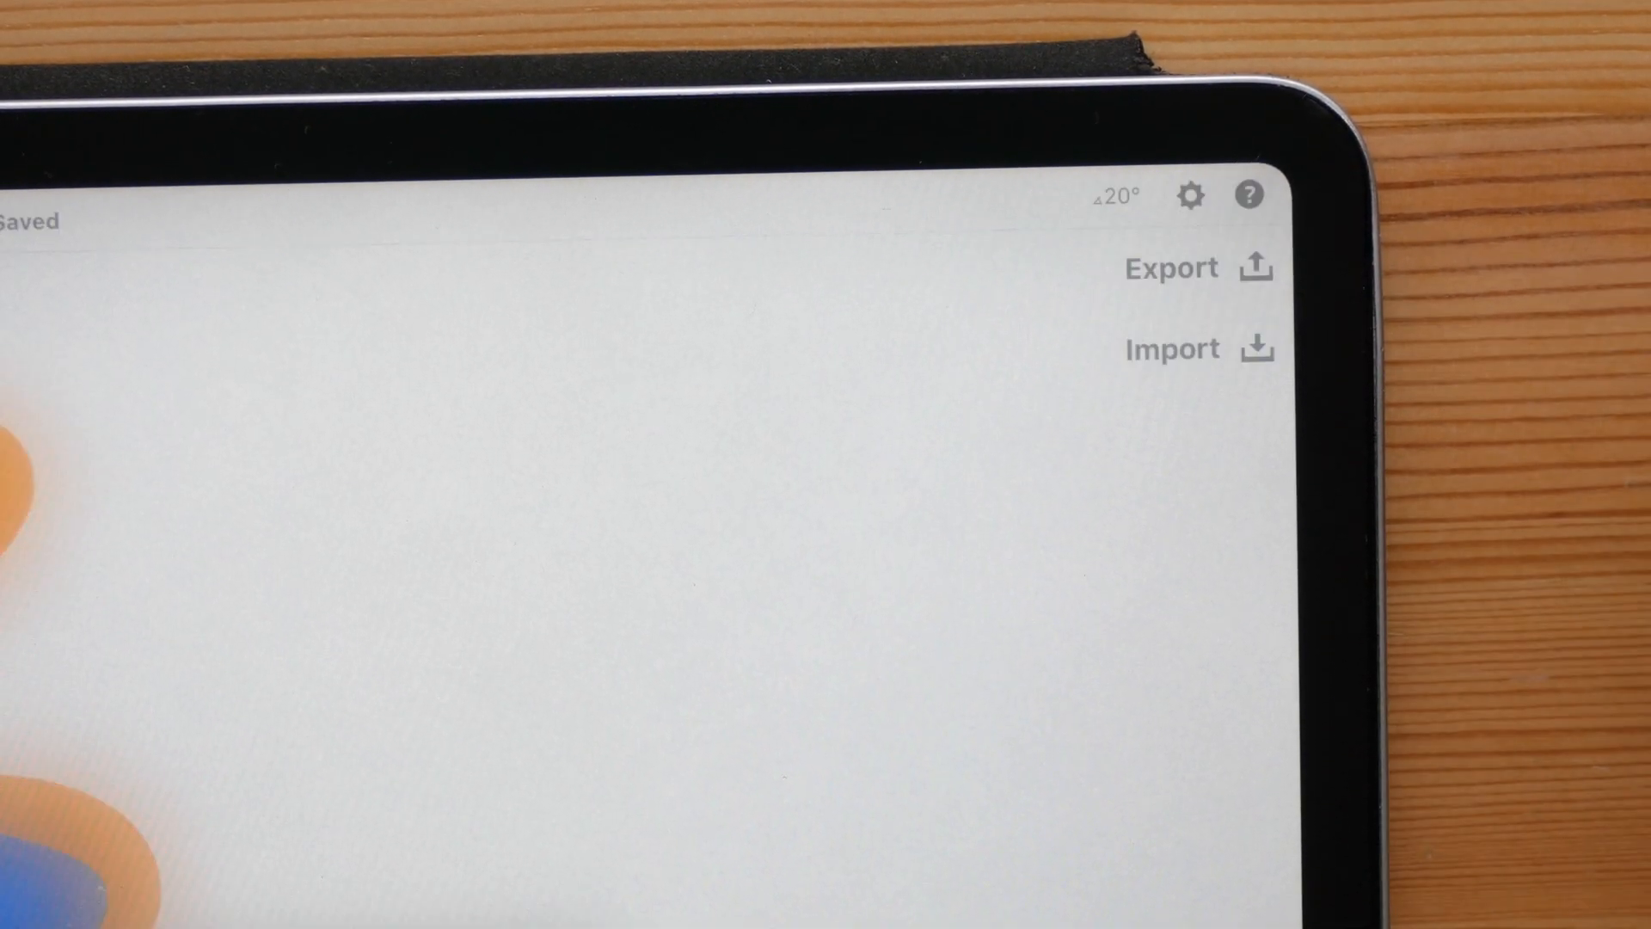
pyautogui.click(1172, 268)
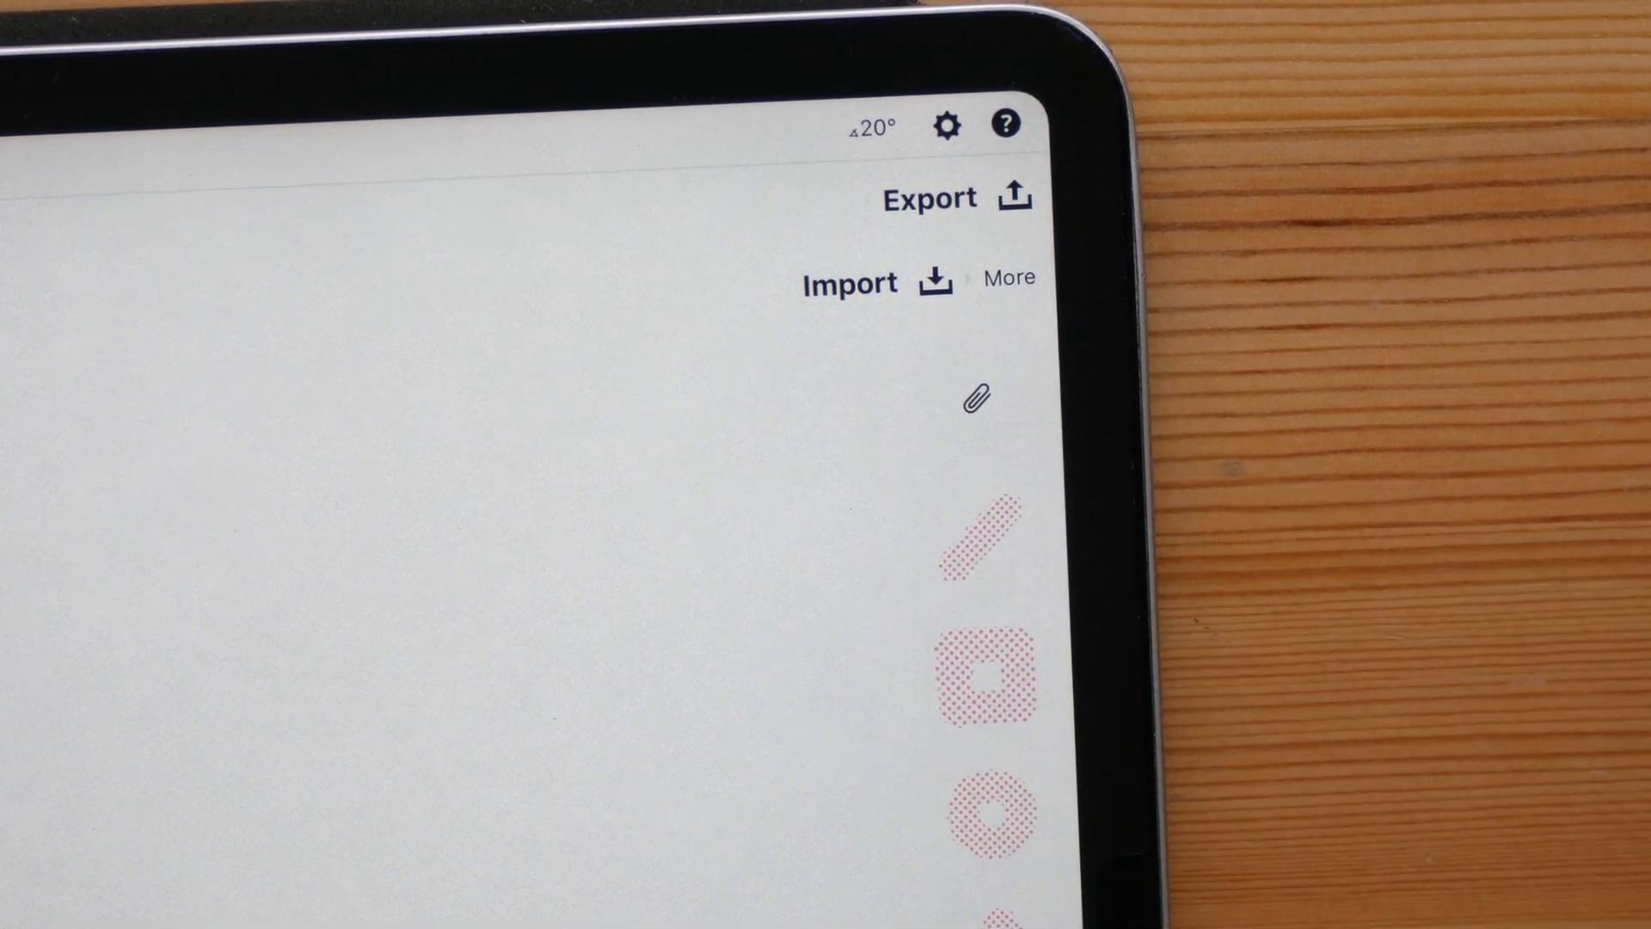
# - Review the Workspace settings for background paper, grid type, artboard size, drawing scale and units
pyautogui.click(945, 125)
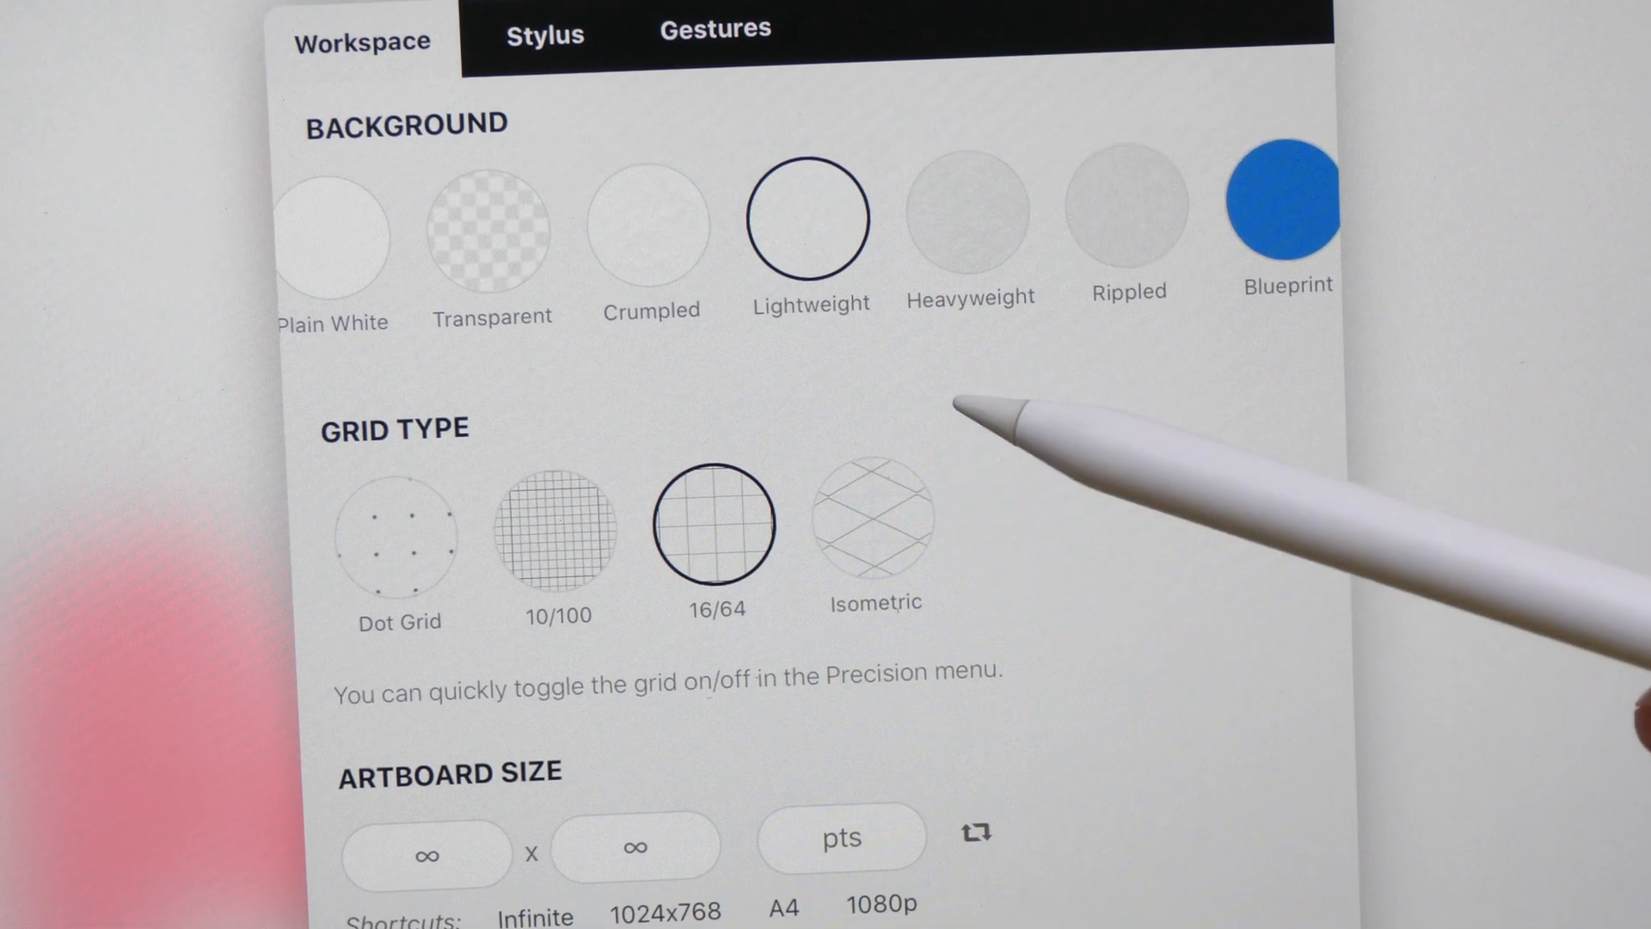
pyautogui.scroll(-3)
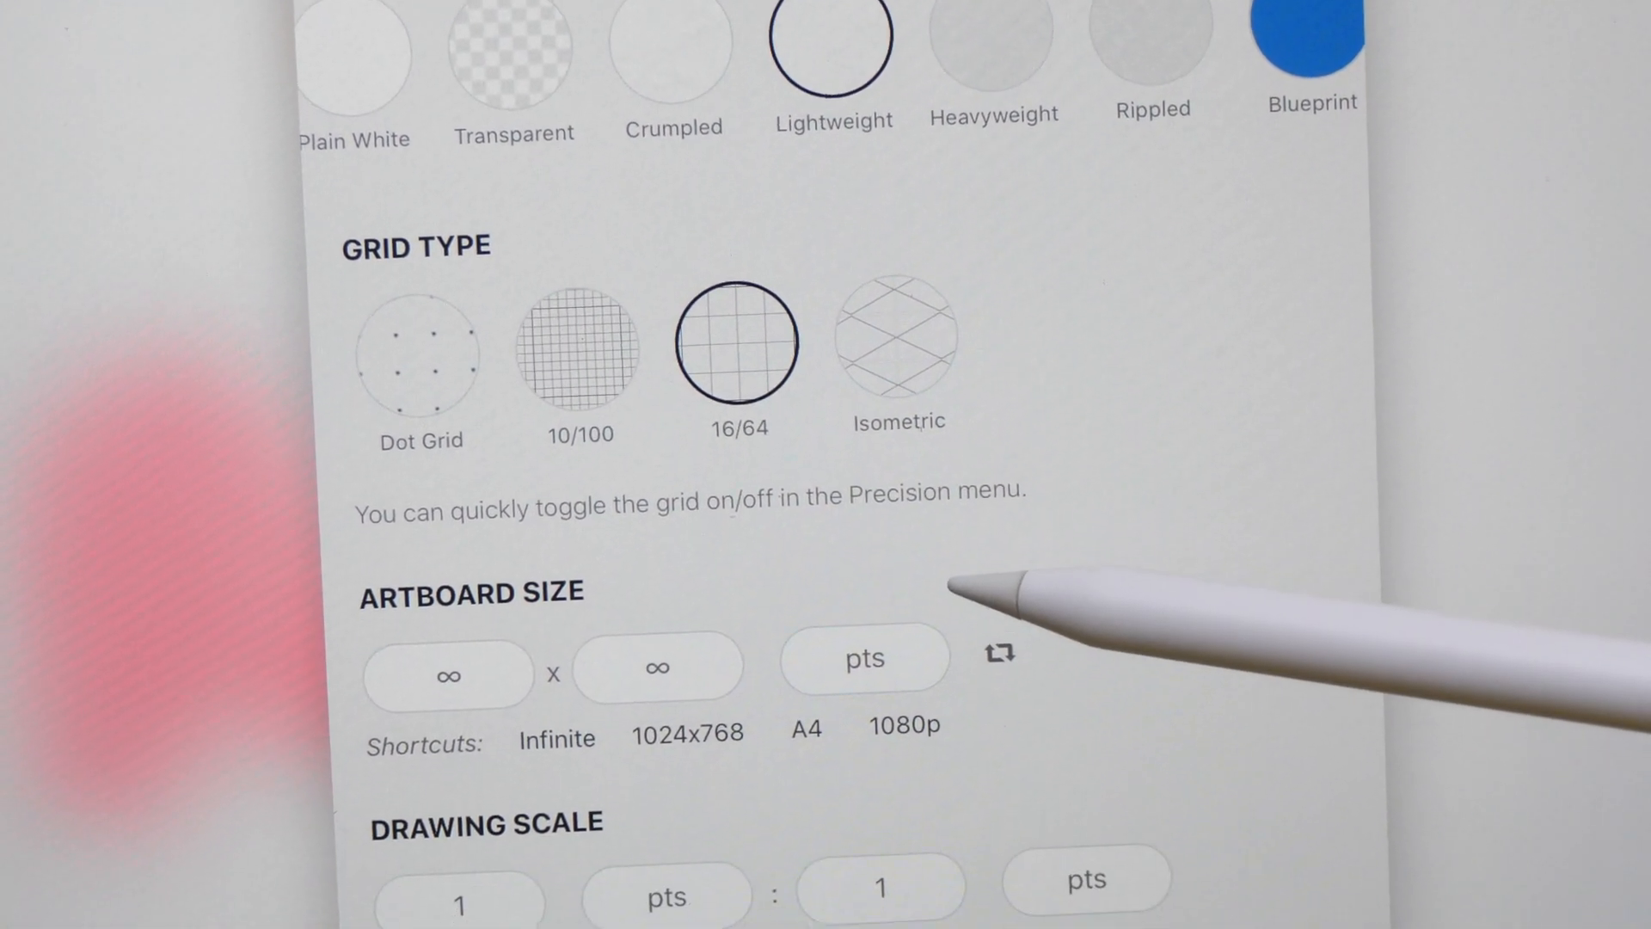
pyautogui.click(447, 674)
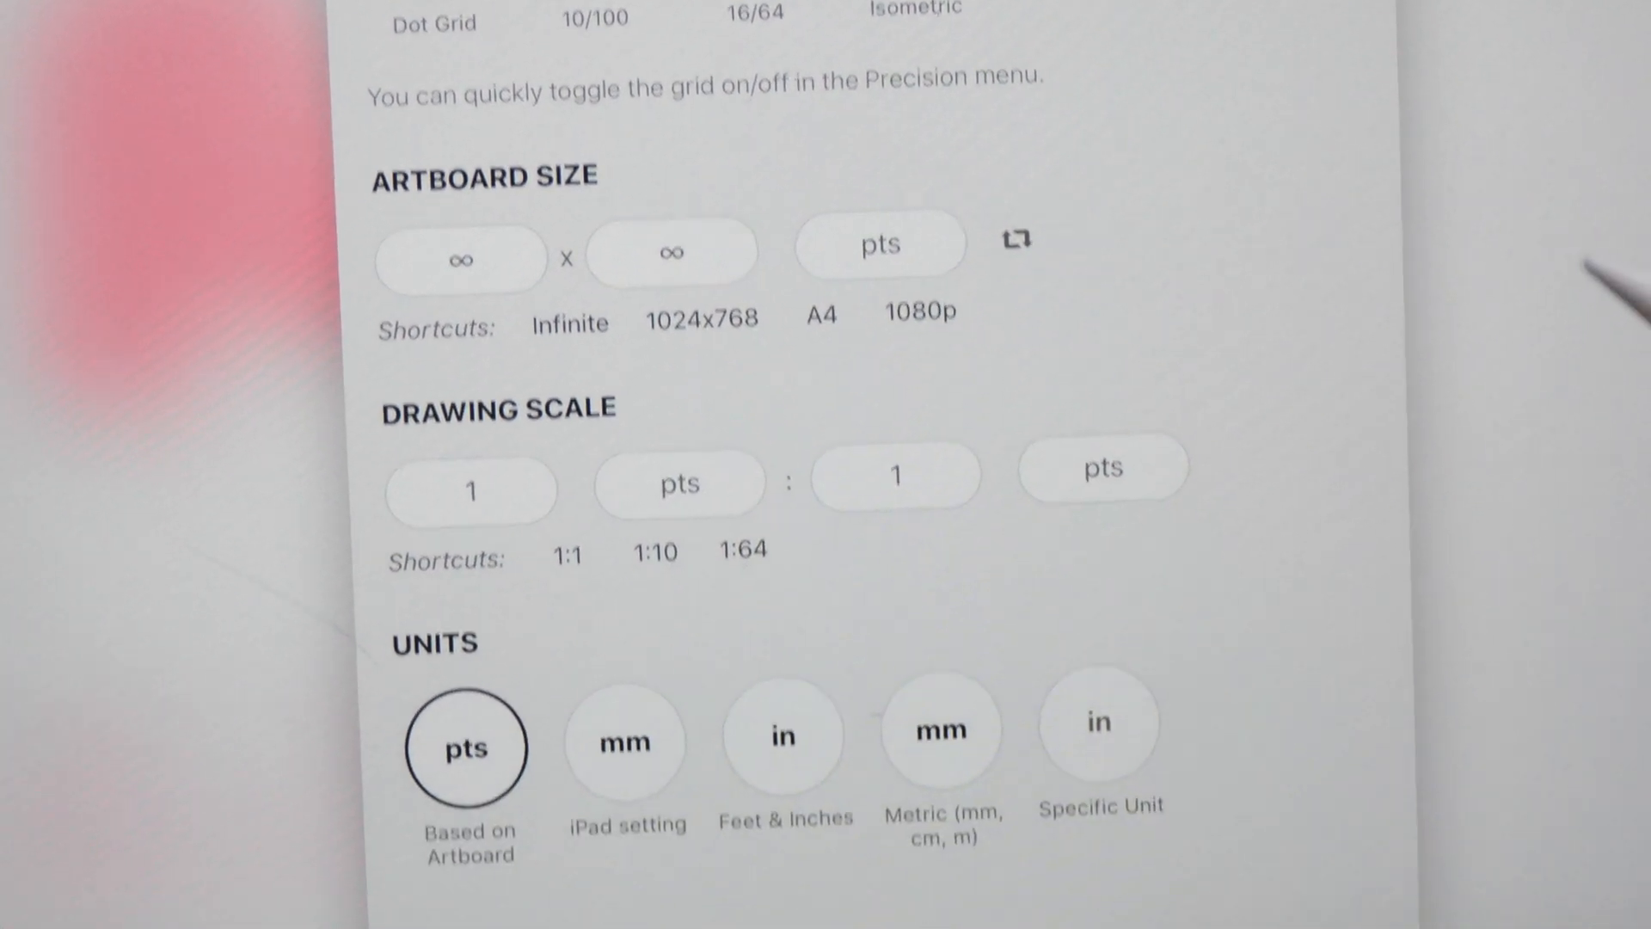
pyautogui.scroll(-3)
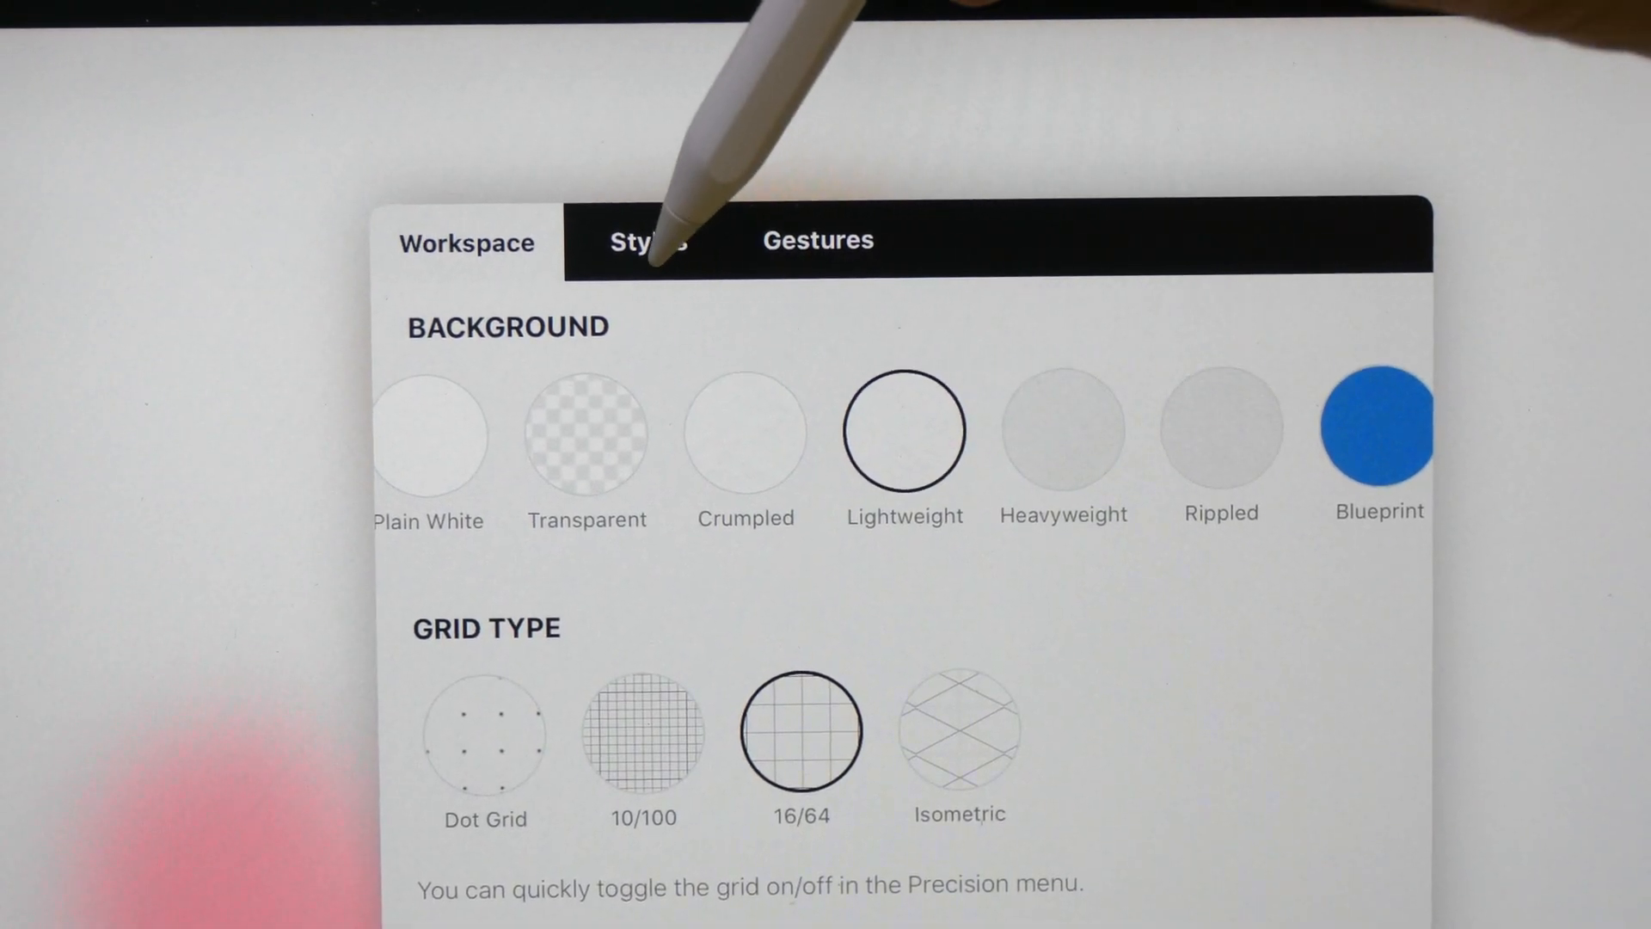
# - Review the Stylus settings for pressure response, finger action and double-tap behaviour
pyautogui.click(649, 241)
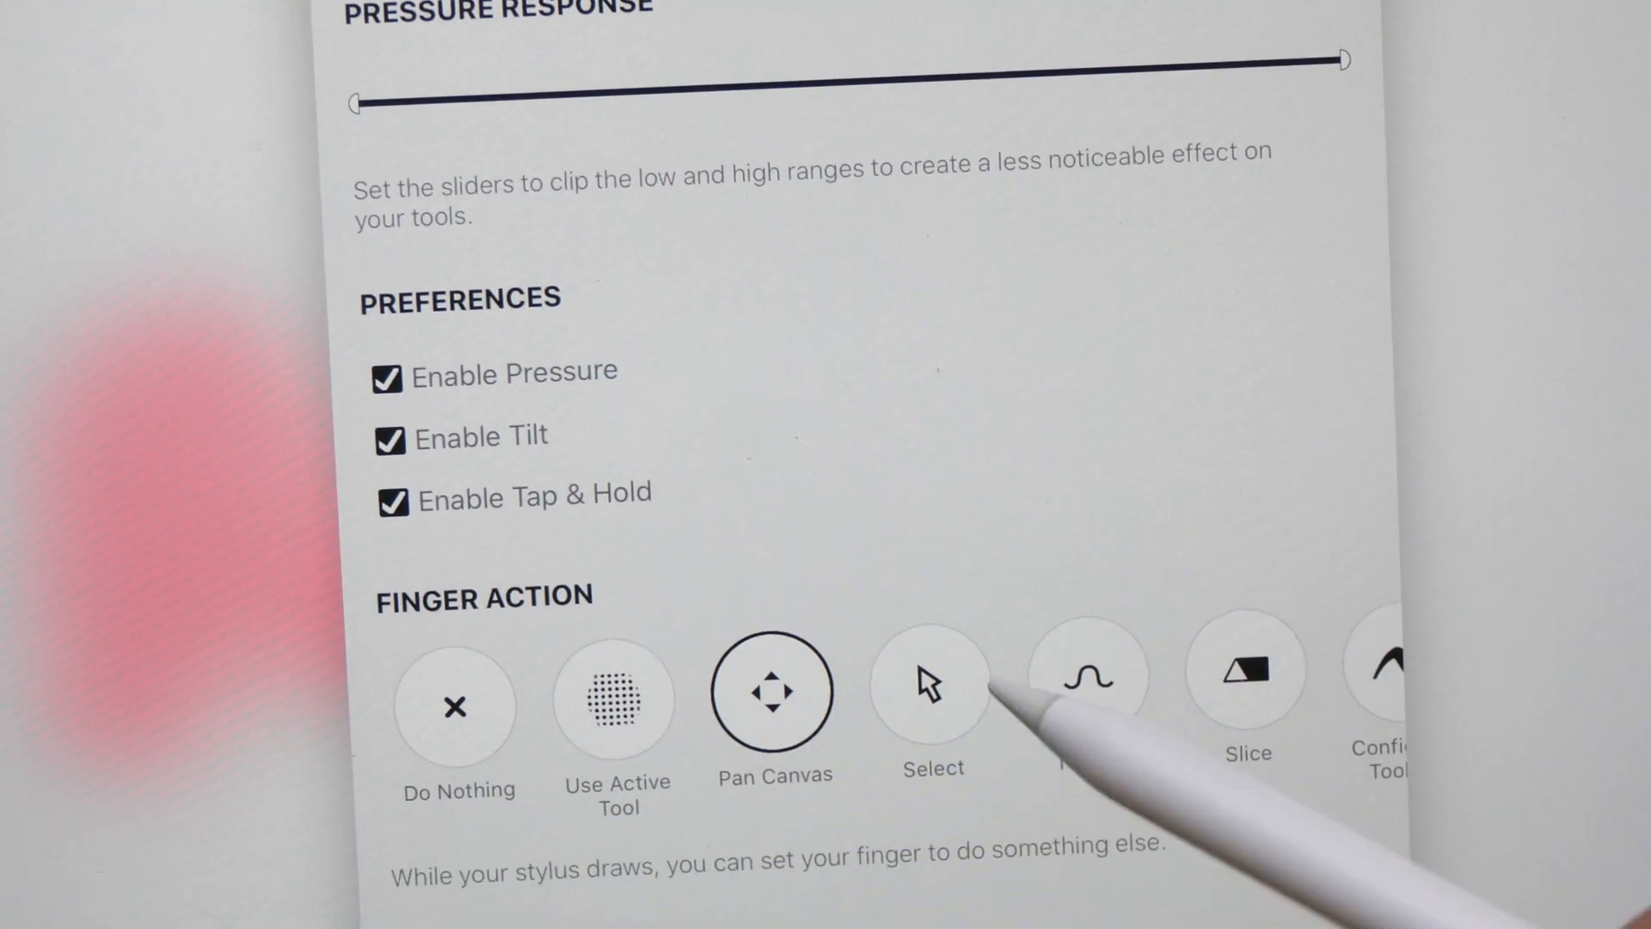
pyautogui.scroll(-3)
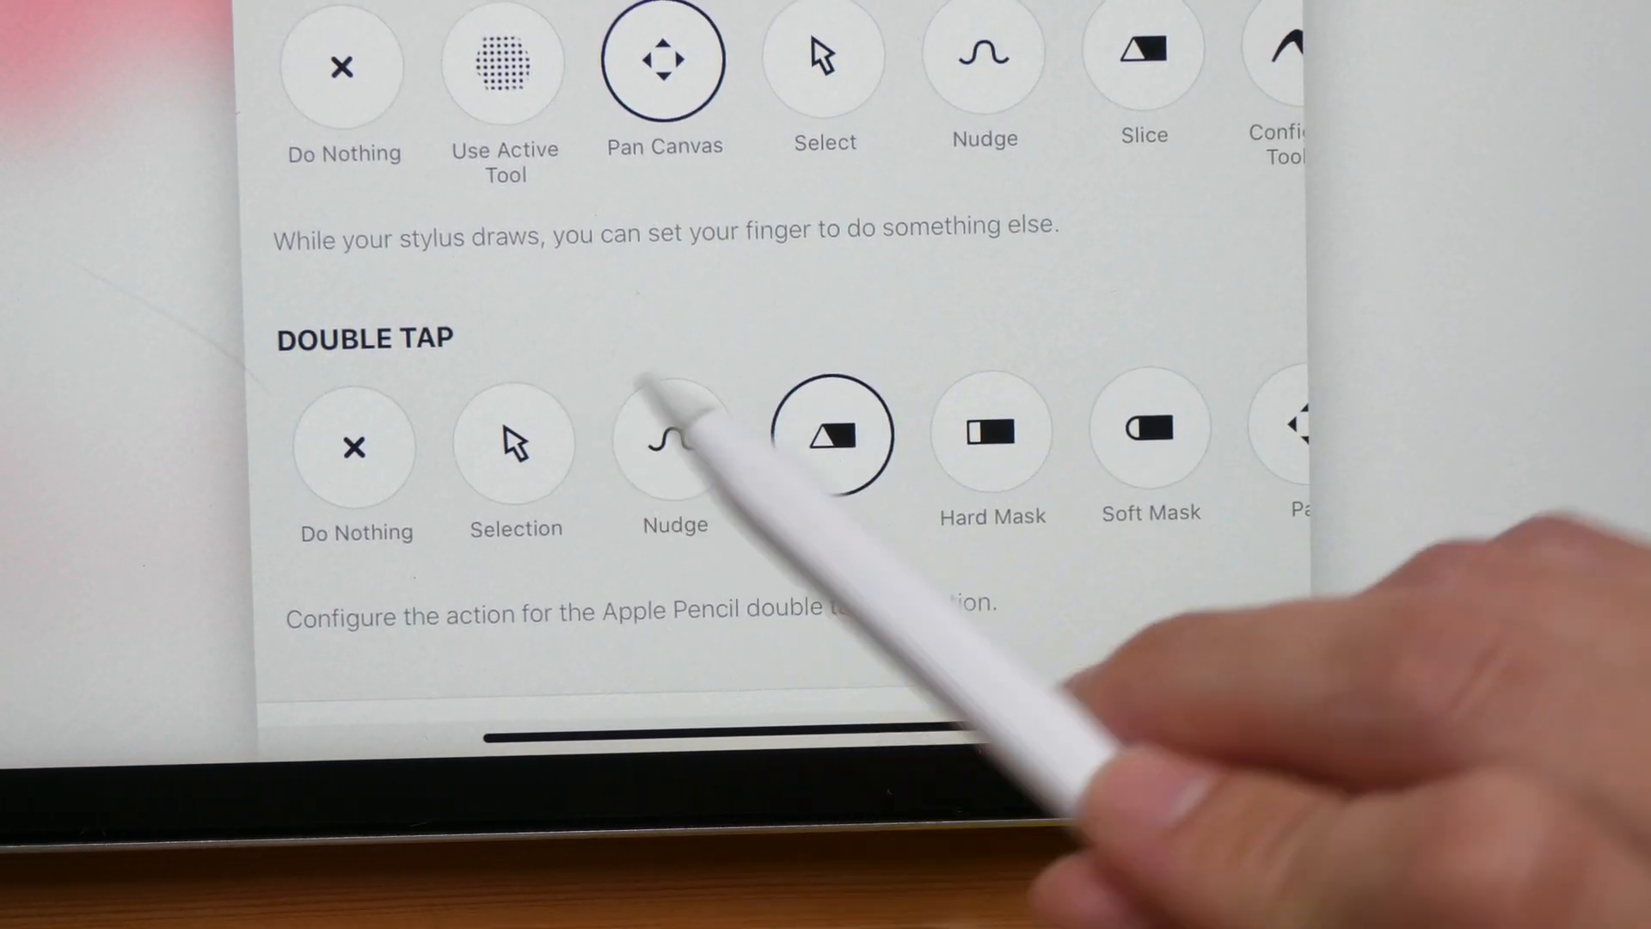
pyautogui.scroll(-3)
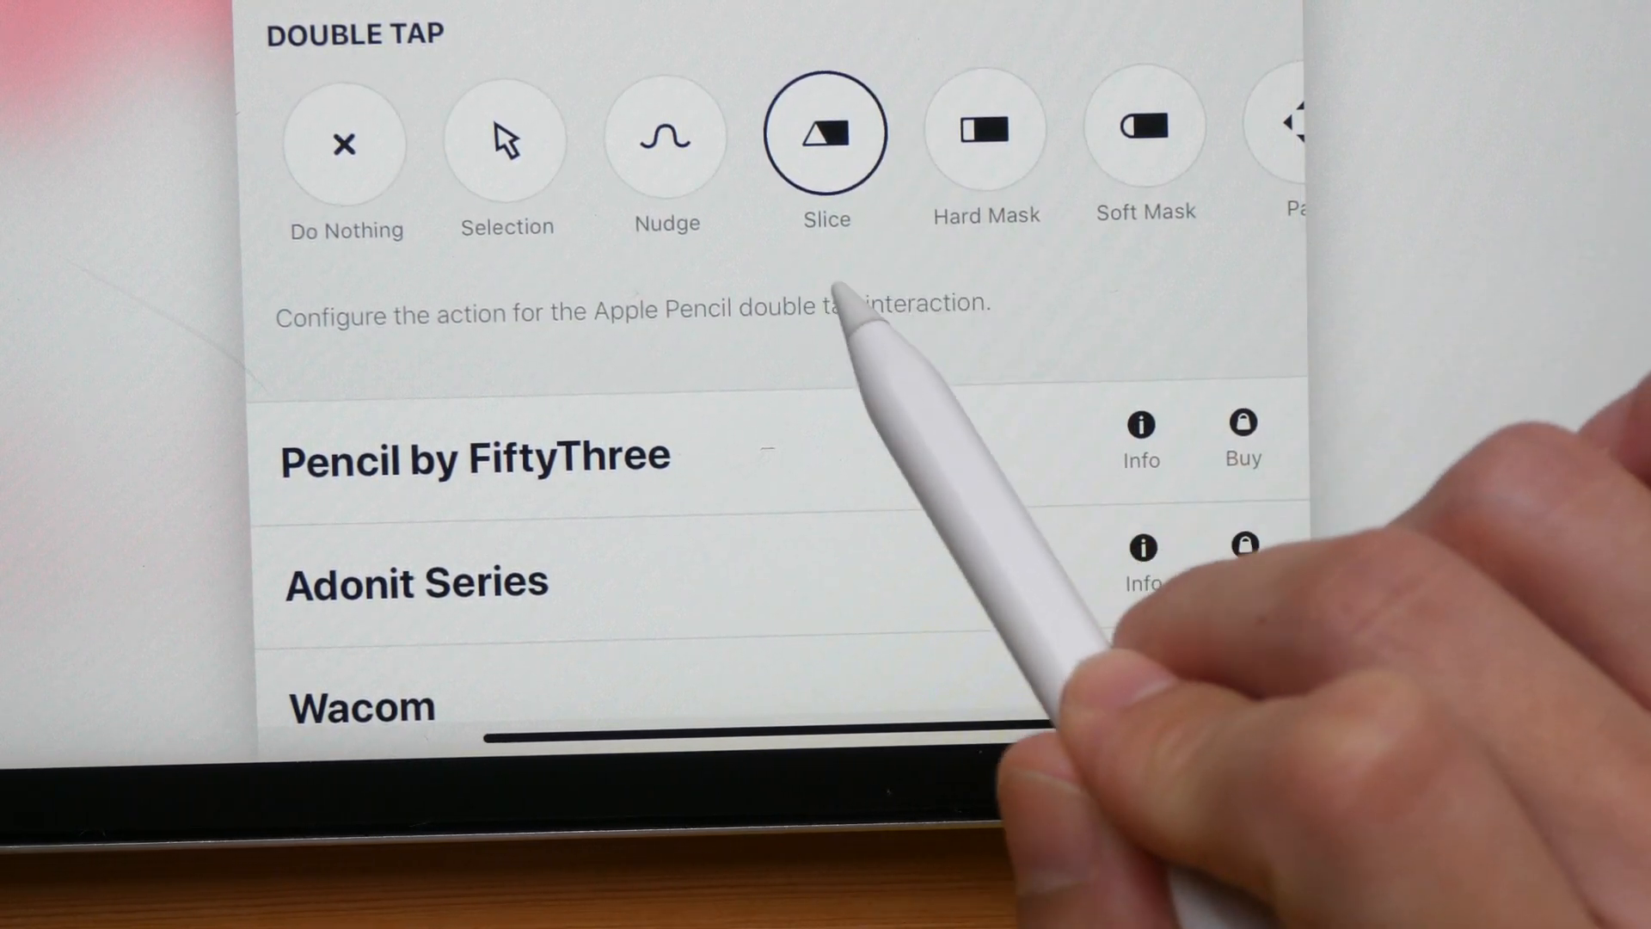
pyautogui.scroll(-3)
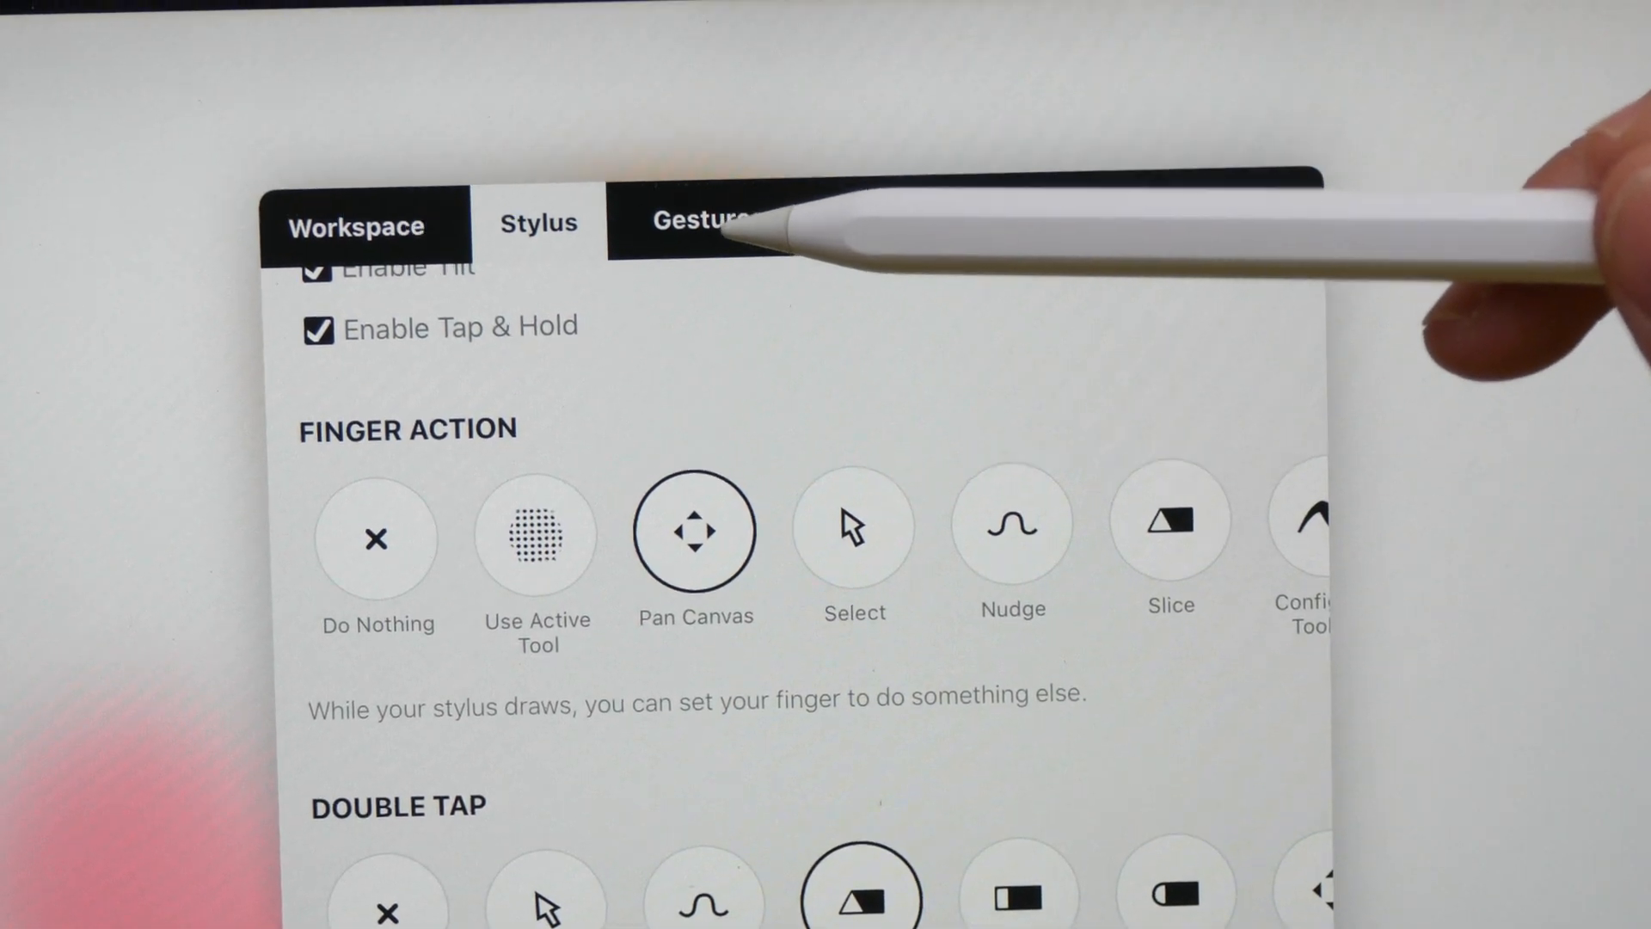
# - Review the Gestures settings for tap-and-hold and two, three and four finger taps
pyautogui.click(693, 222)
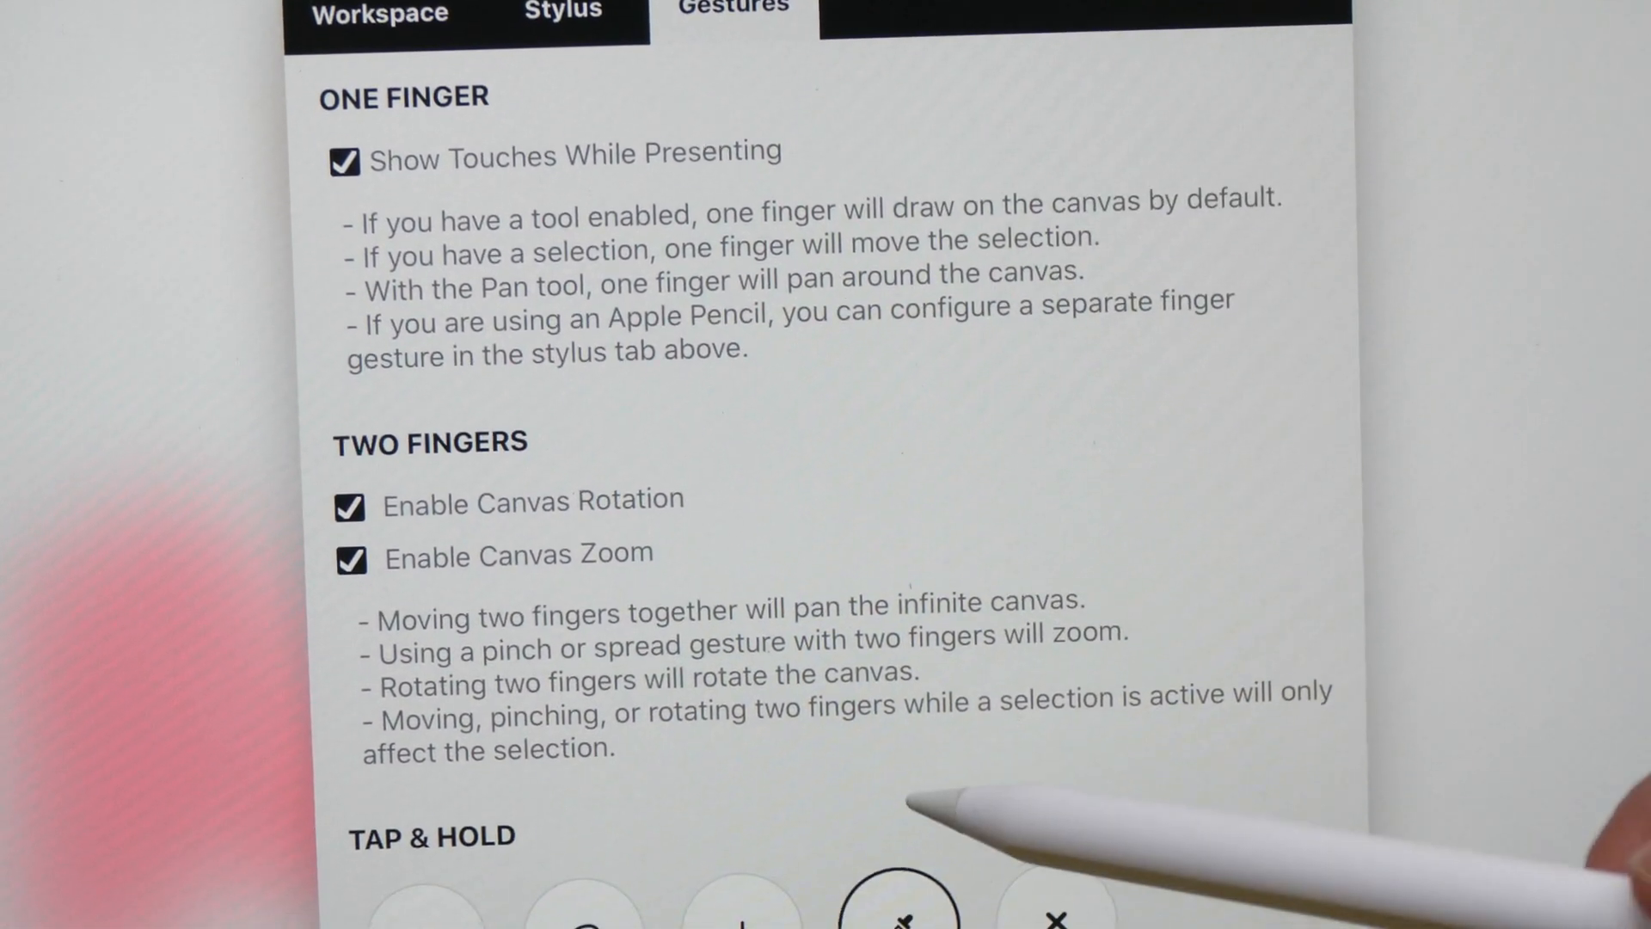
pyautogui.scroll(-3)
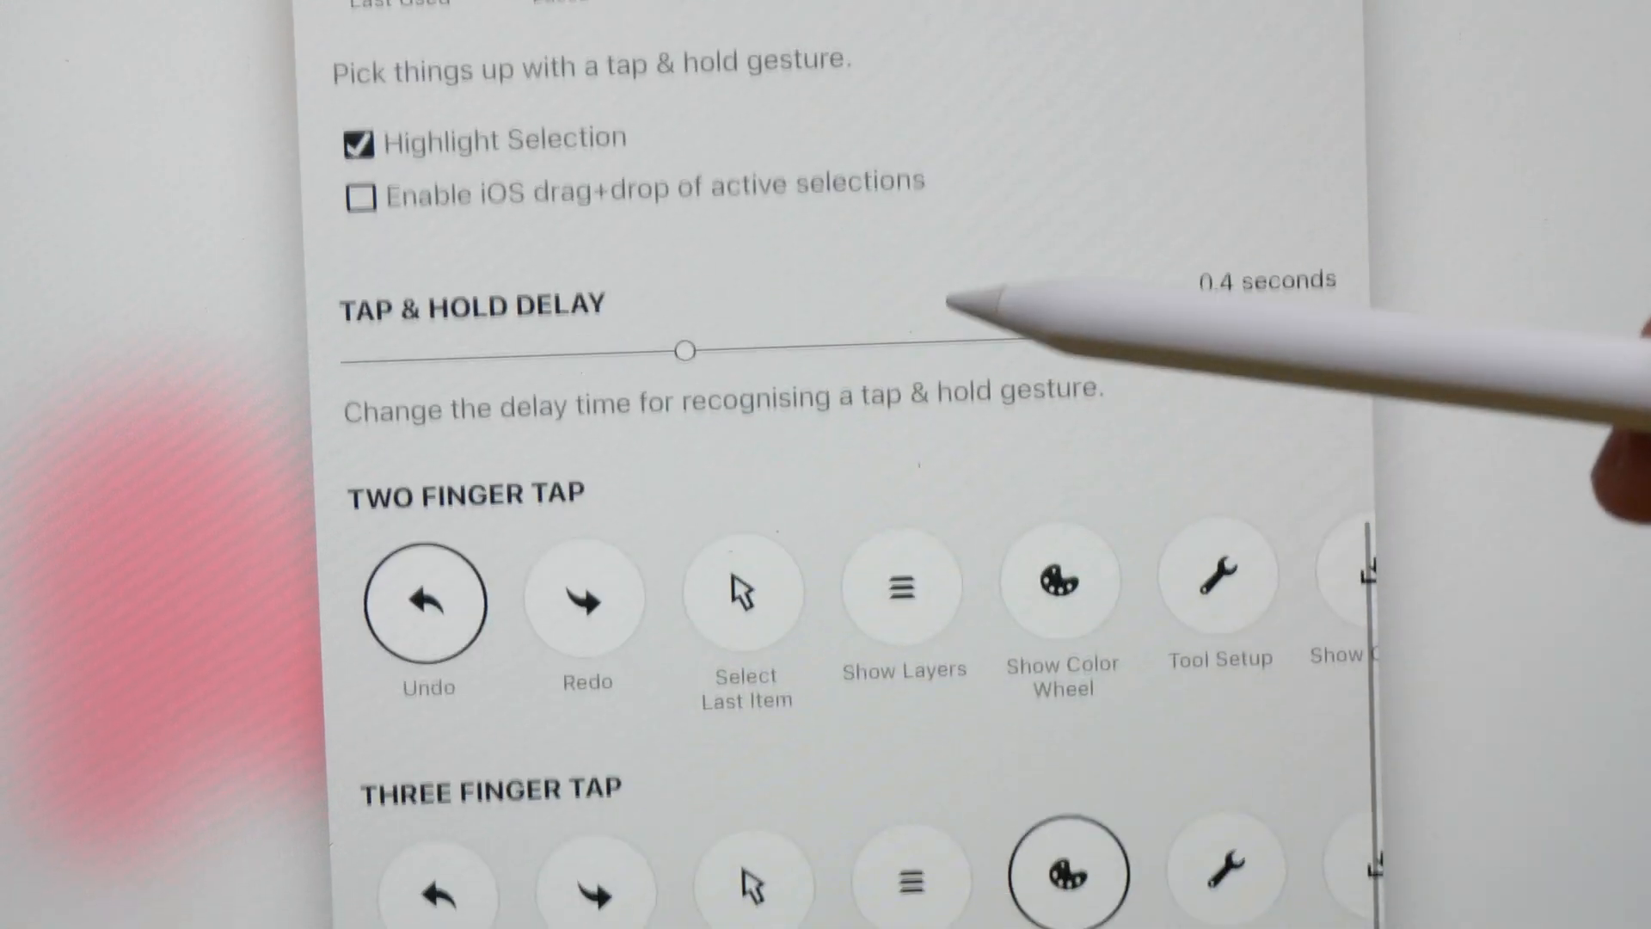
pyautogui.scroll(-3)
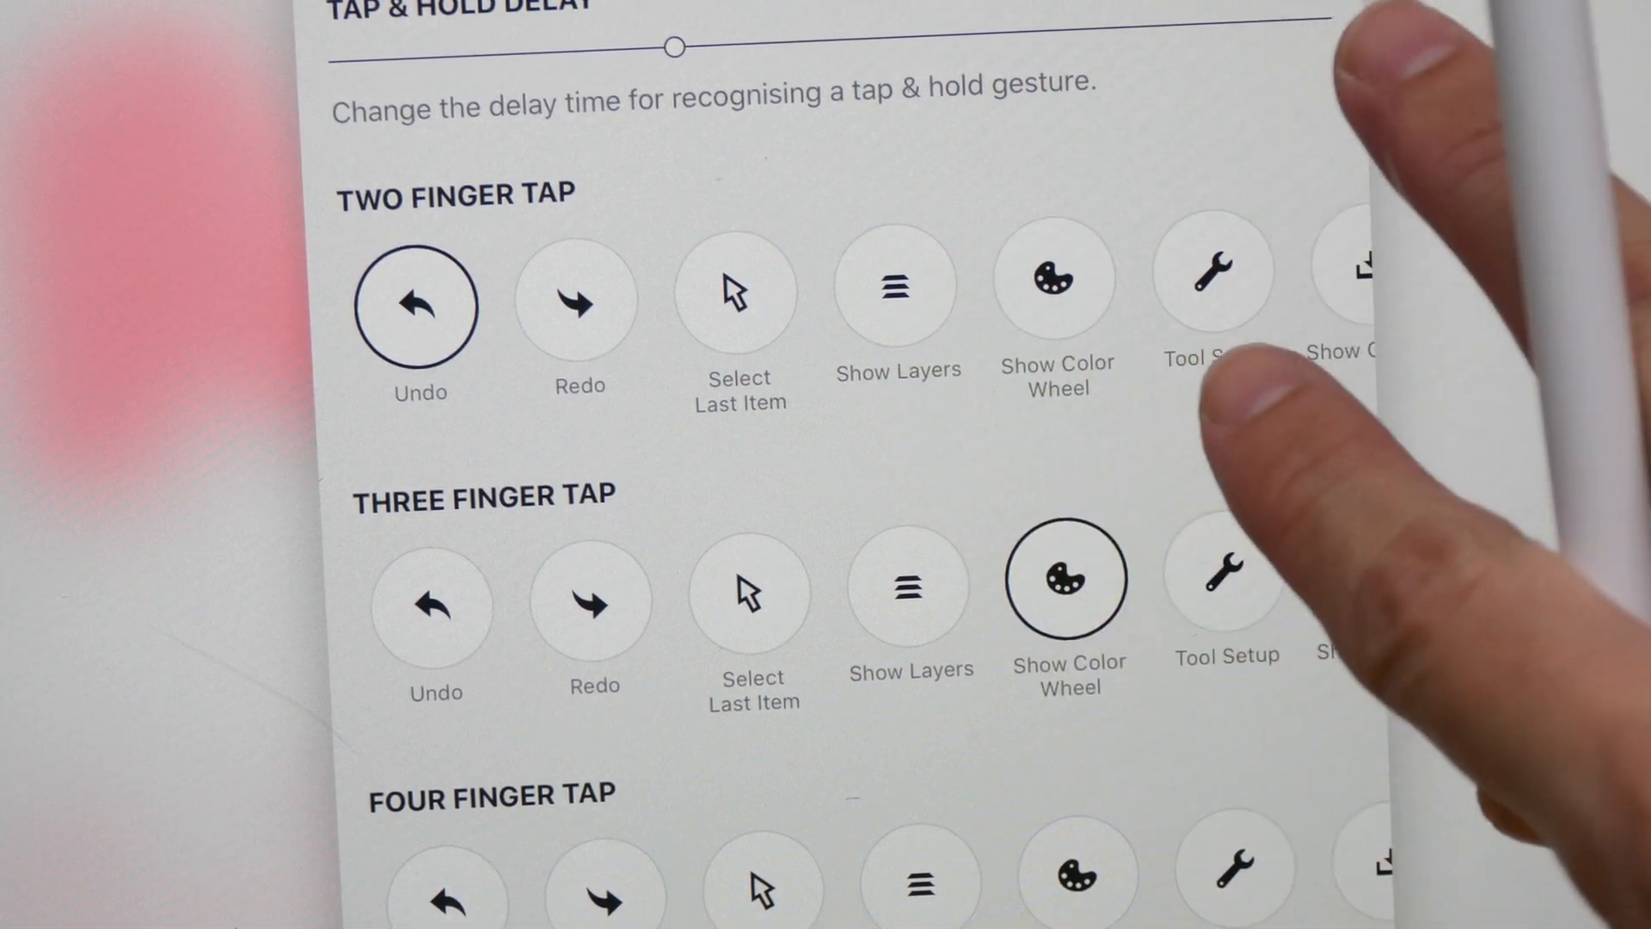
pyautogui.scroll(-3)
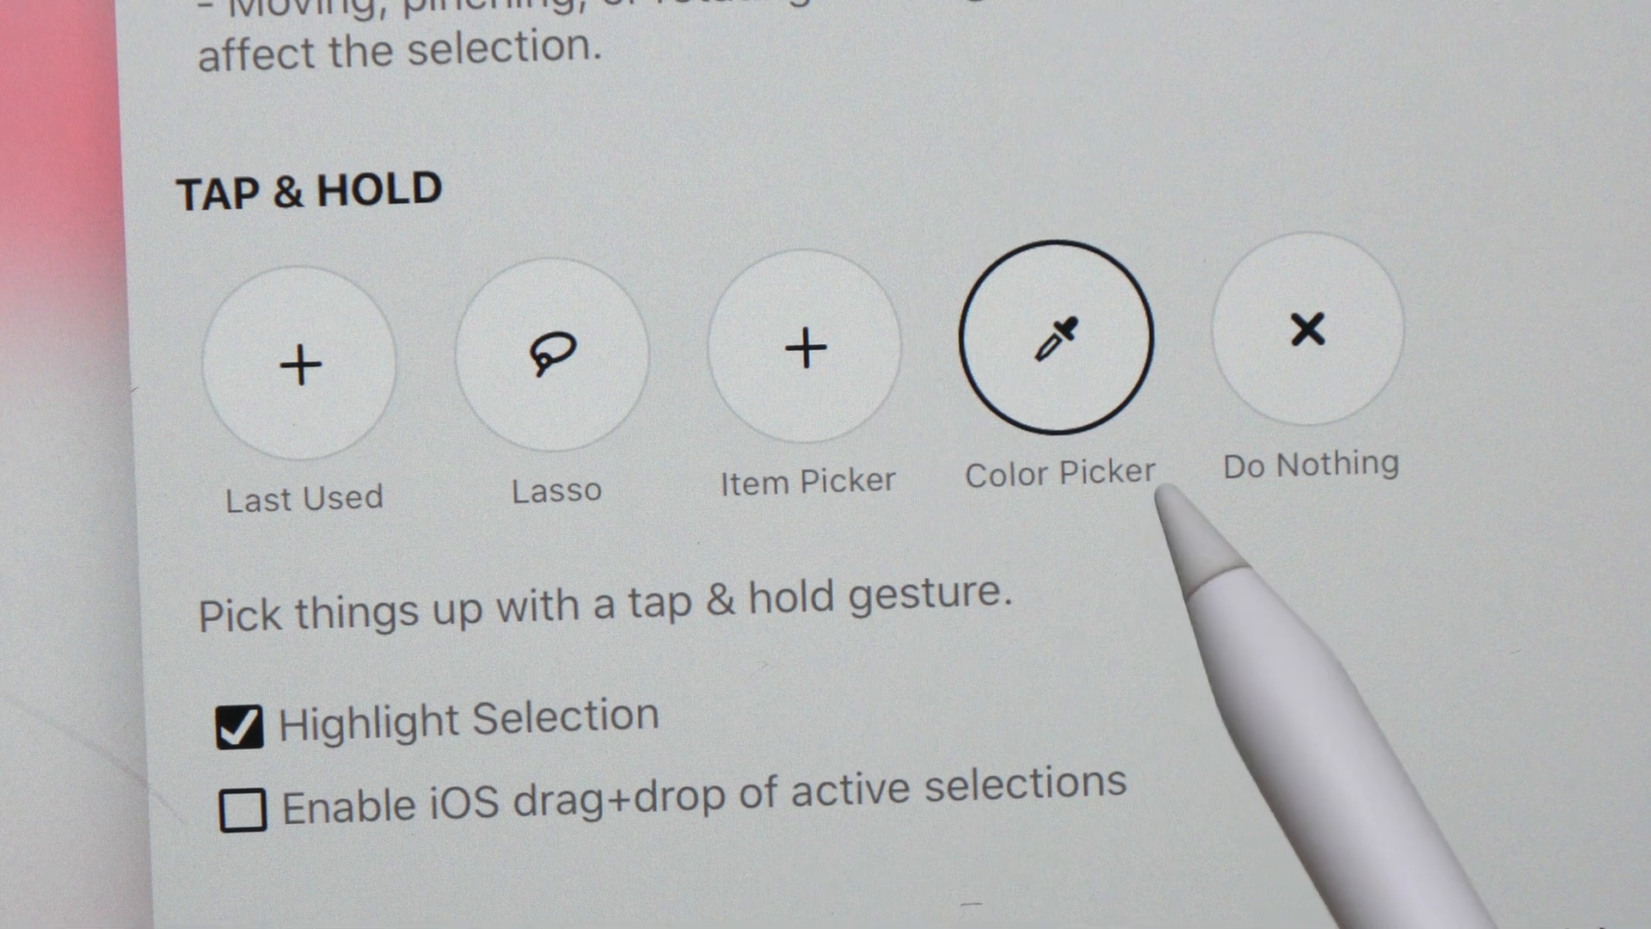
pyautogui.moveTo(306, 358)
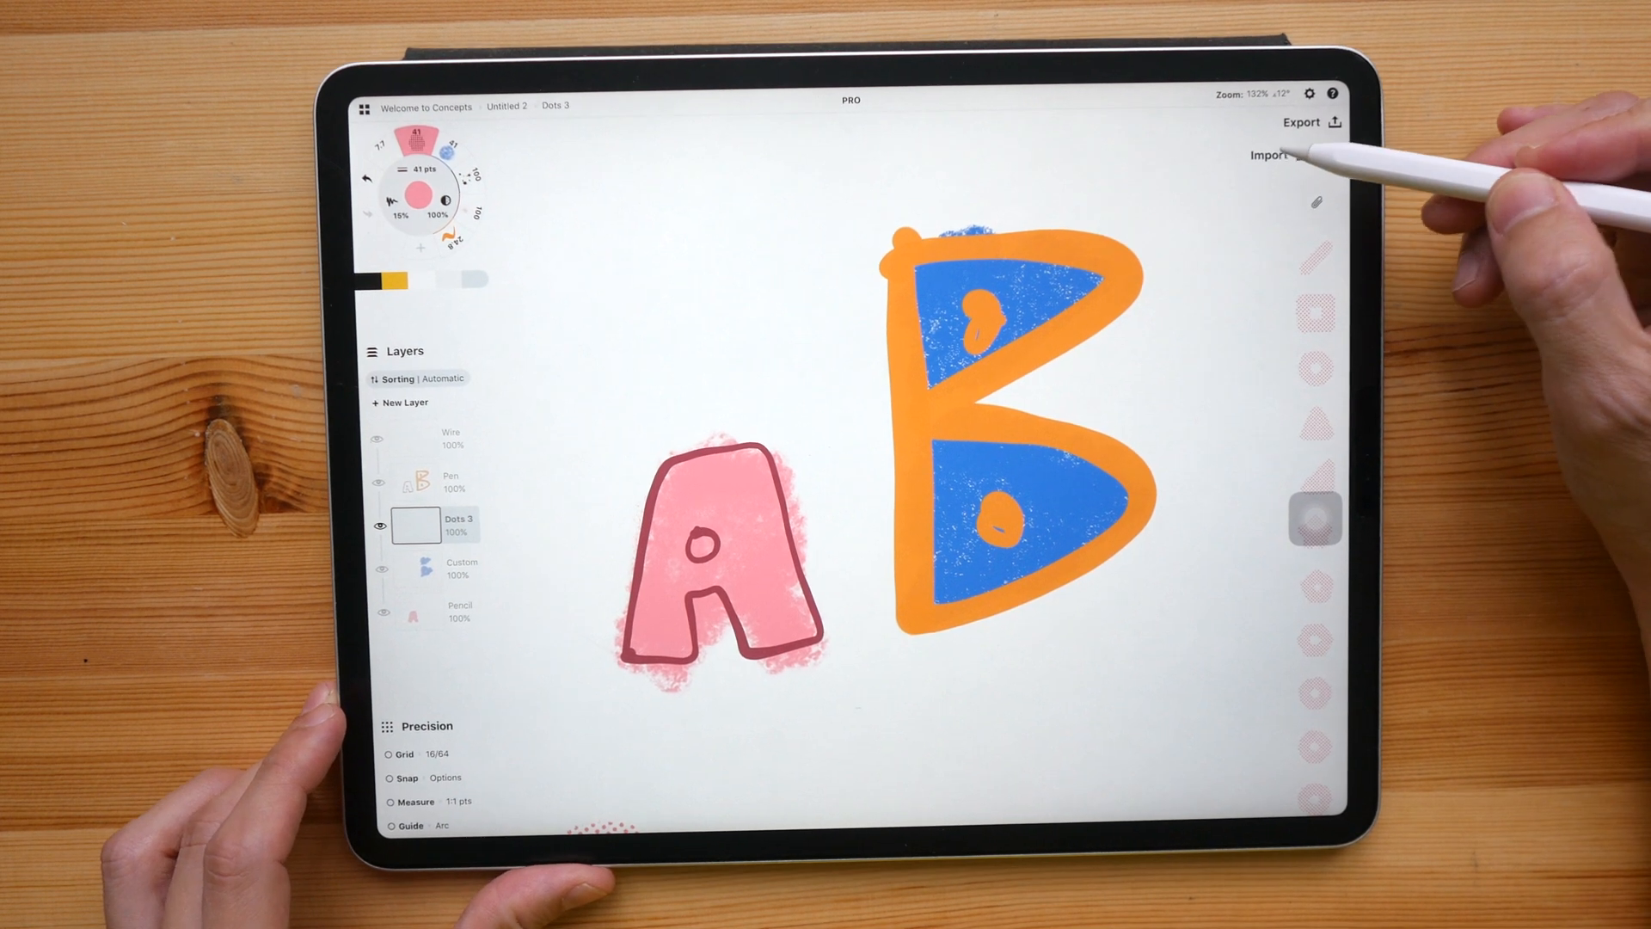
# - Bring up the export options listing SVG, DXF, PSD and PDF formats
pyautogui.click(1301, 122)
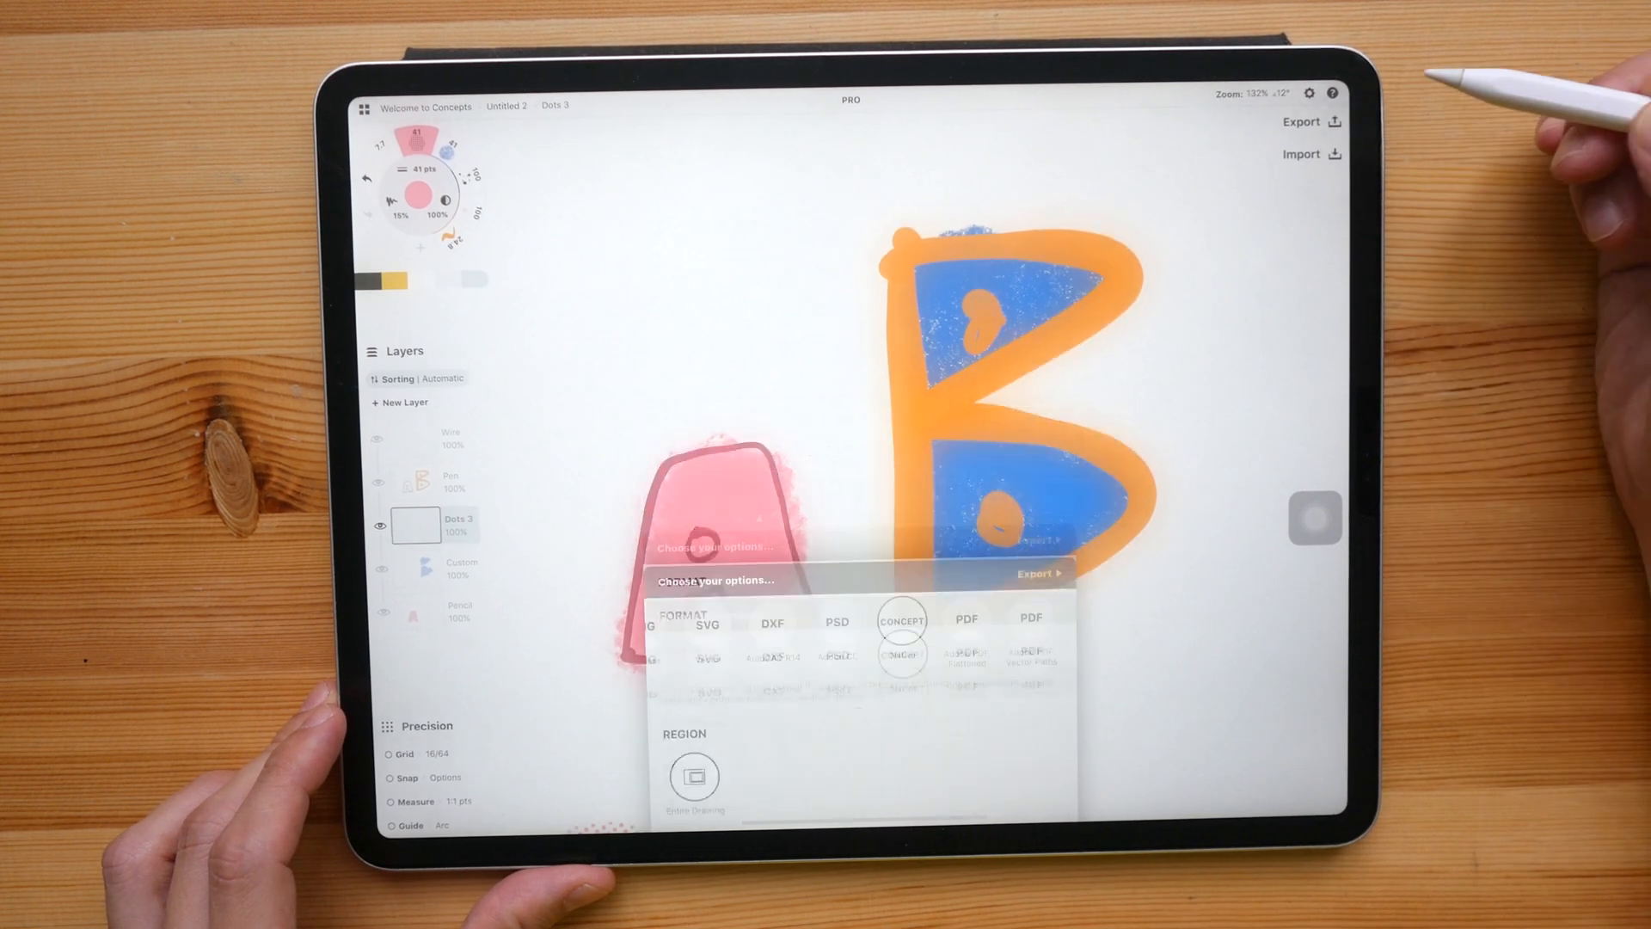